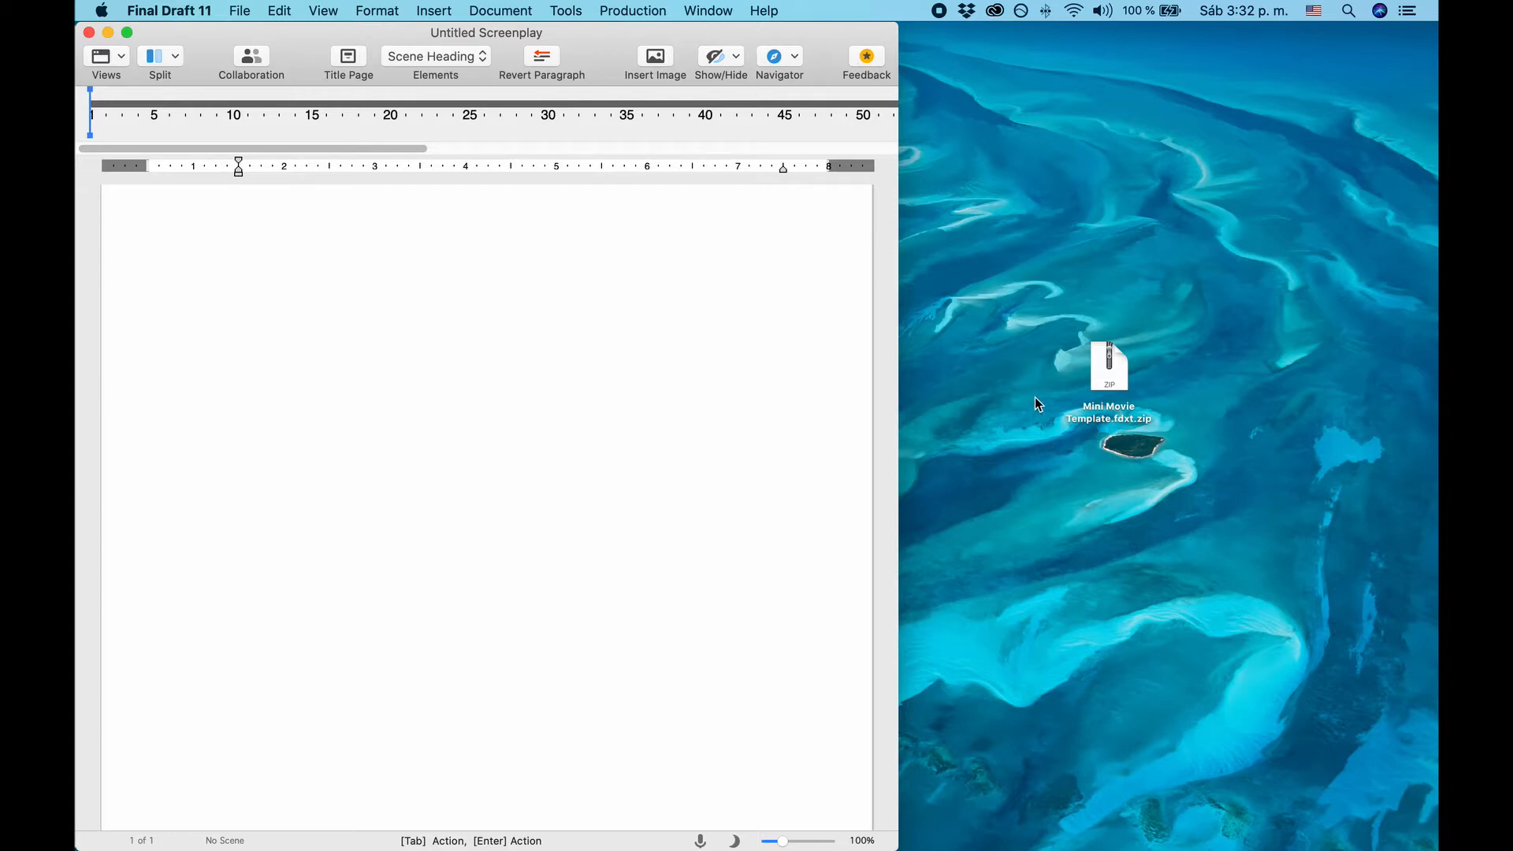
Step: Unzip Mini Movie Template on the desktop and launch the extracted .fdxt in Final Draft
double_click(1107, 368)
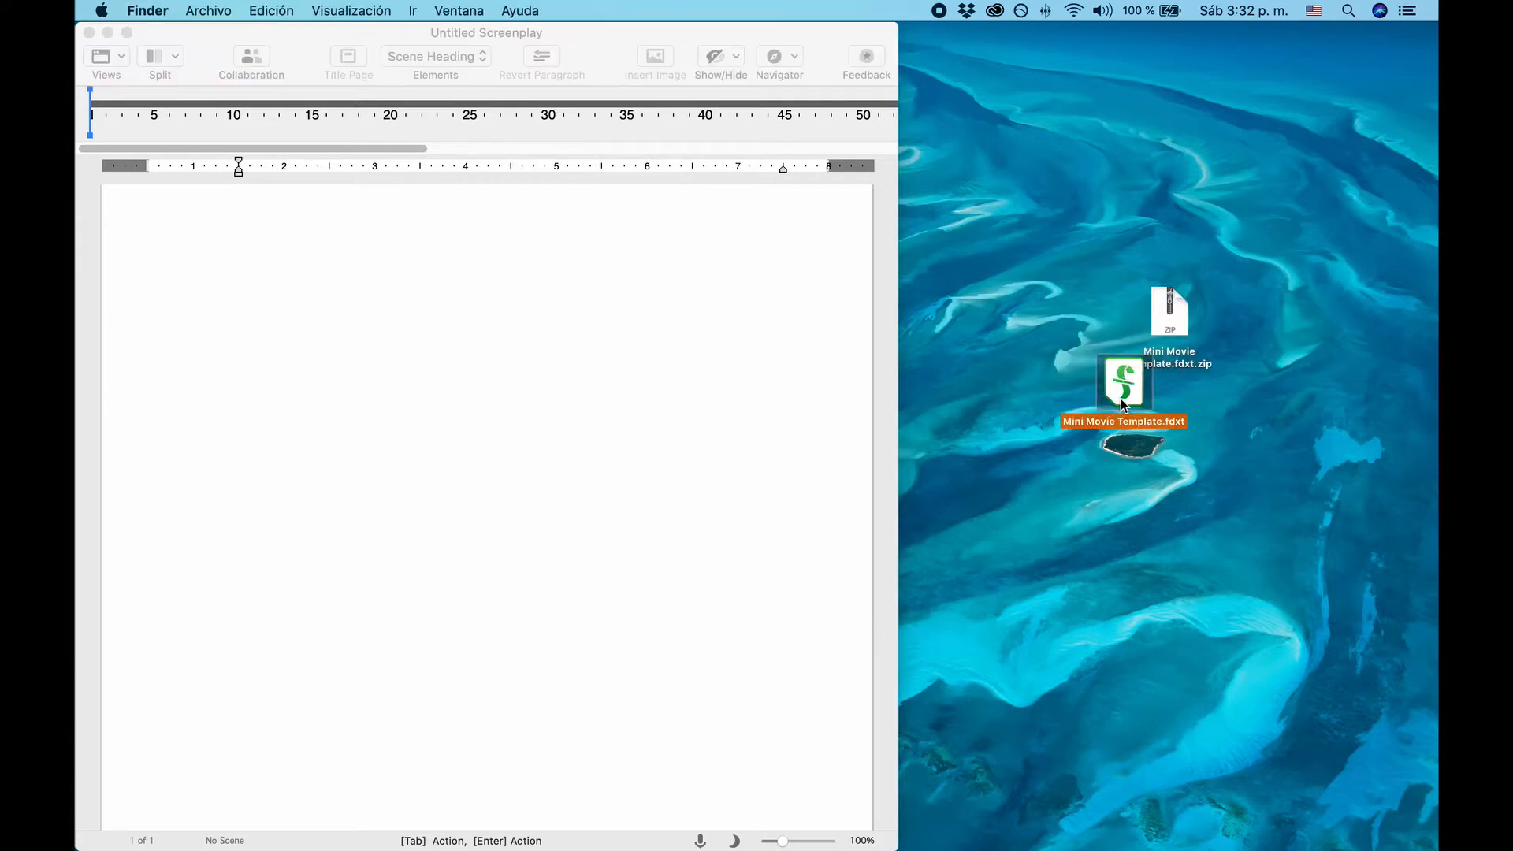
left_click_drag(1122, 380, 1012, 447)
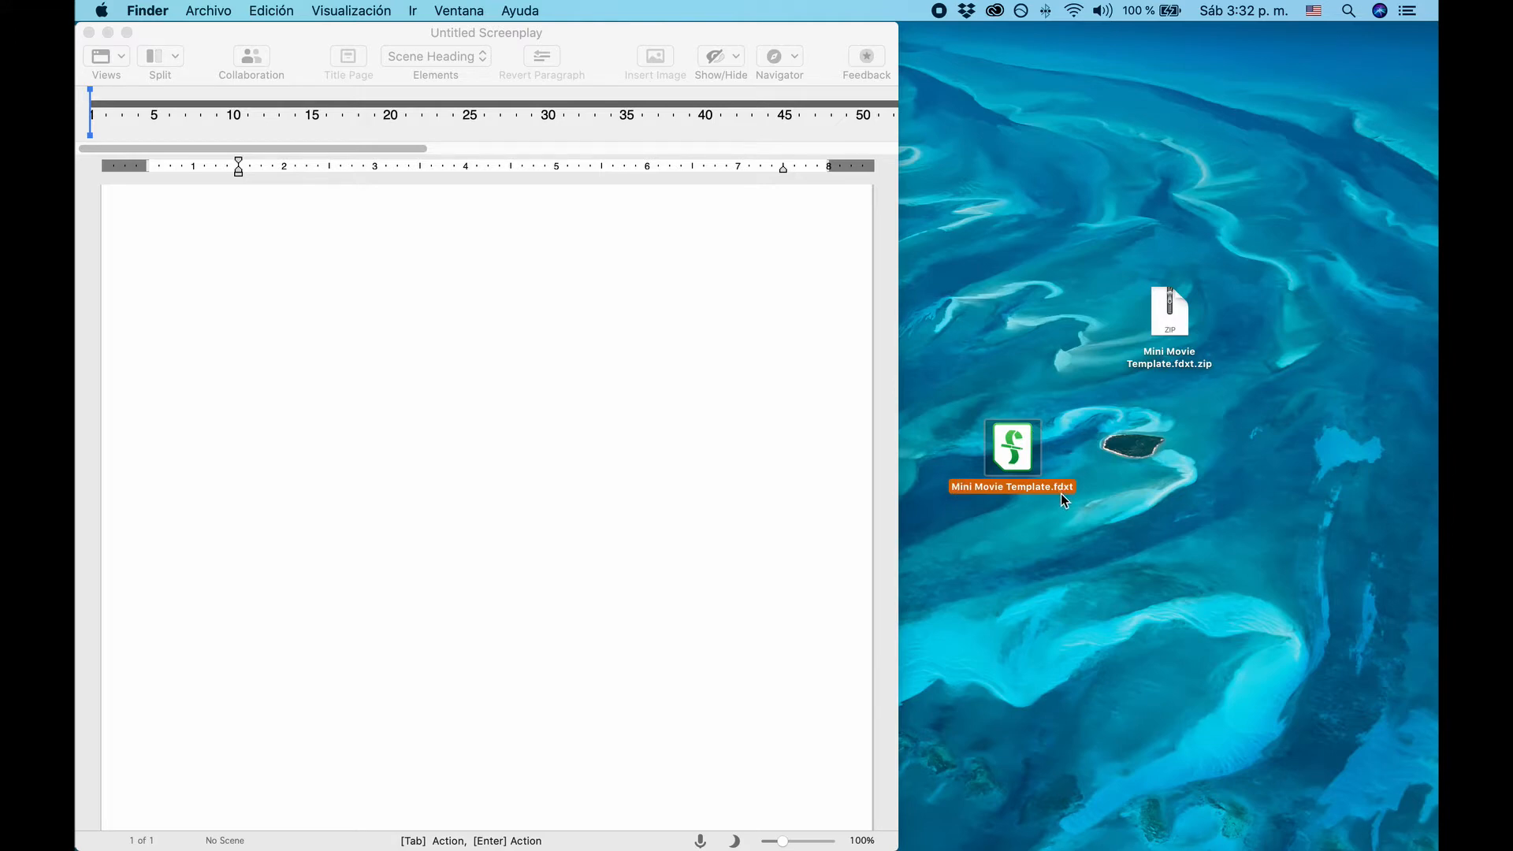
mouse_move(1021, 461)
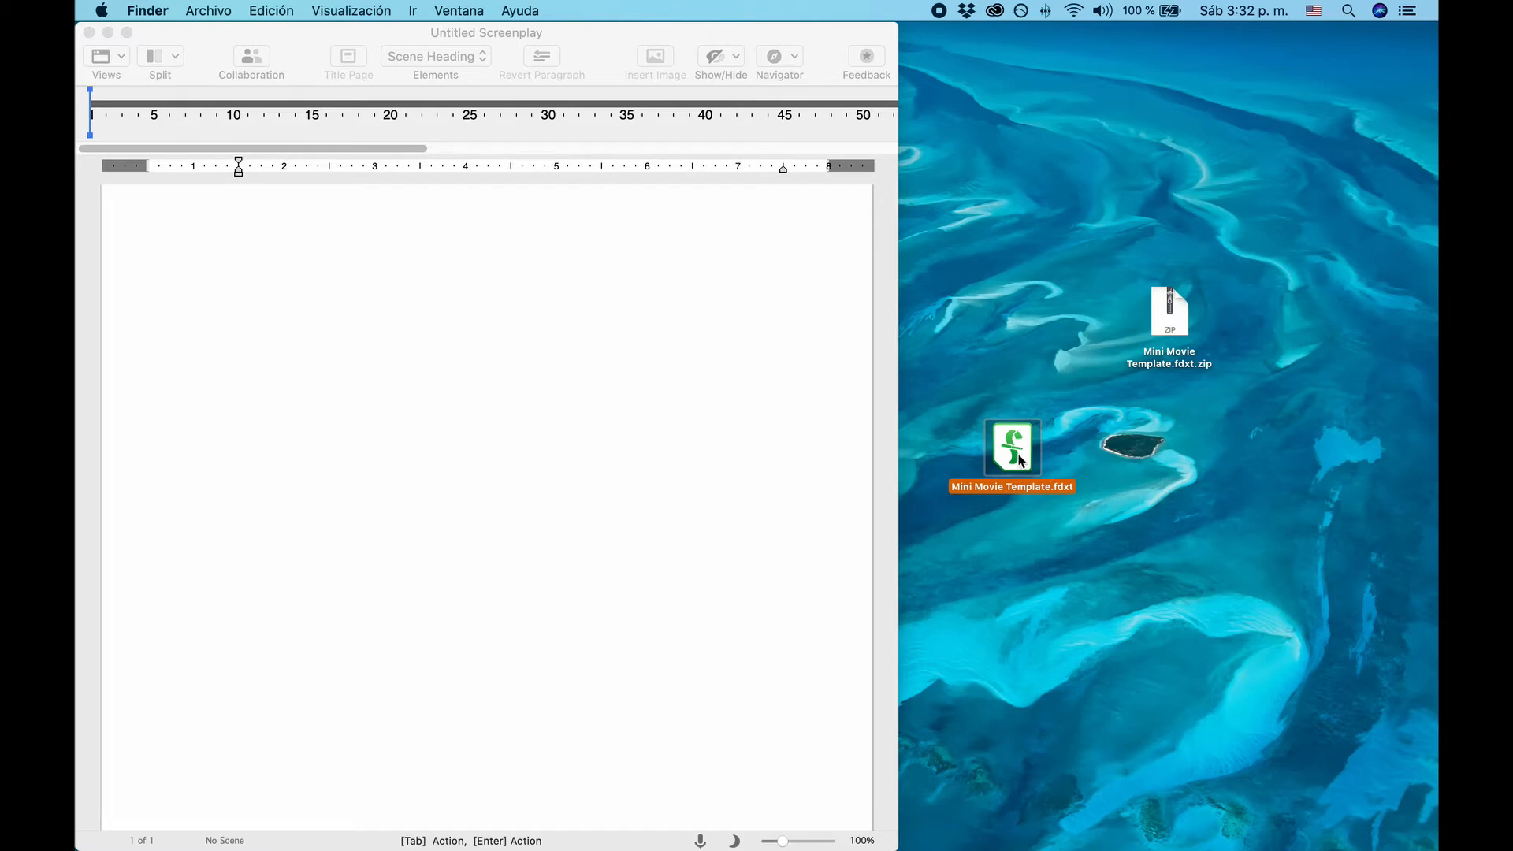
double_click(1012, 447)
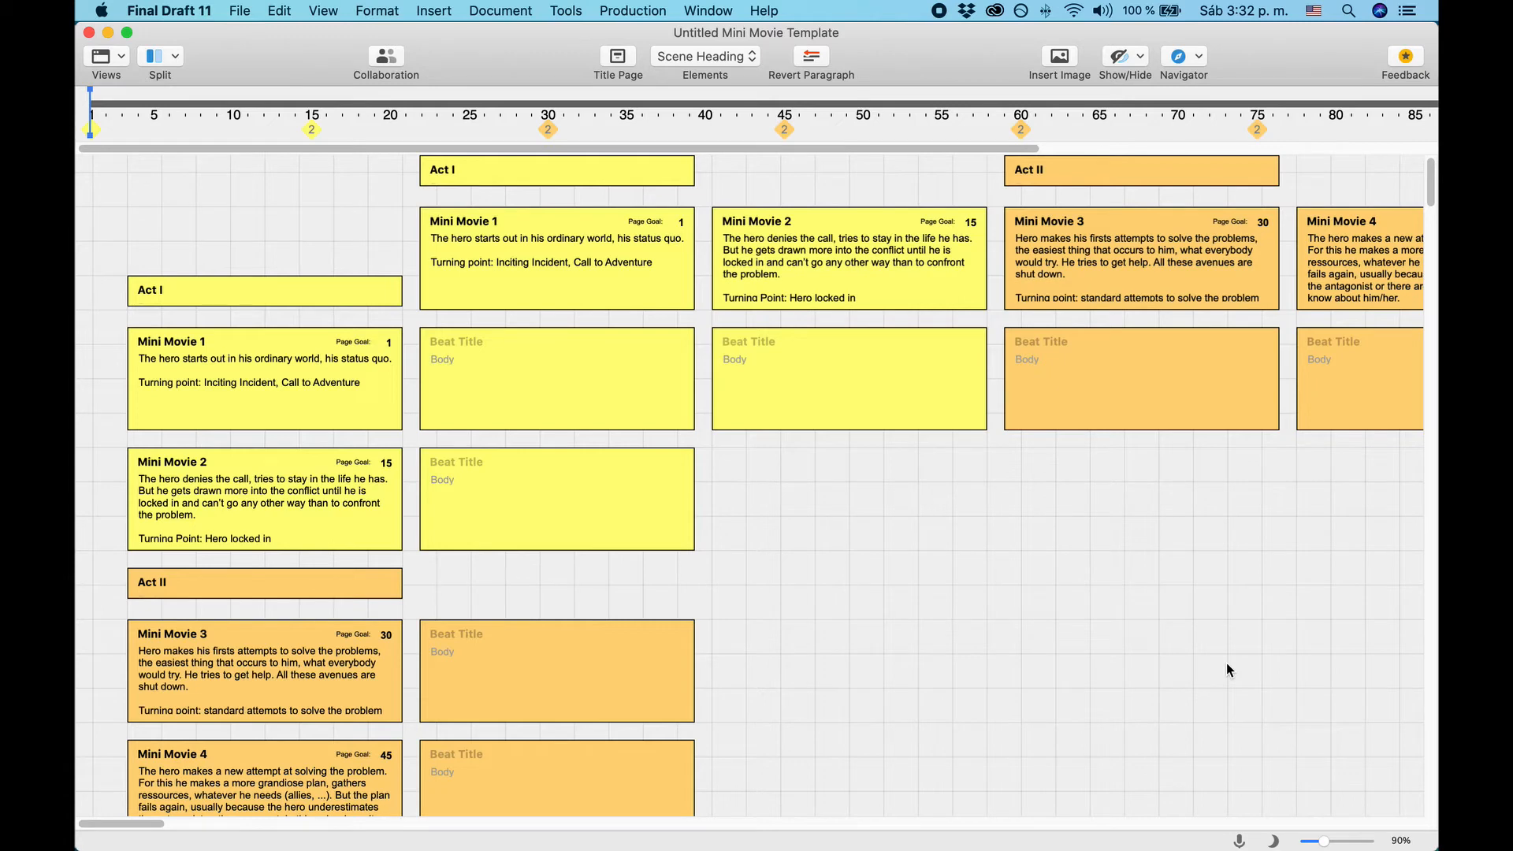
mouse_move(701, 120)
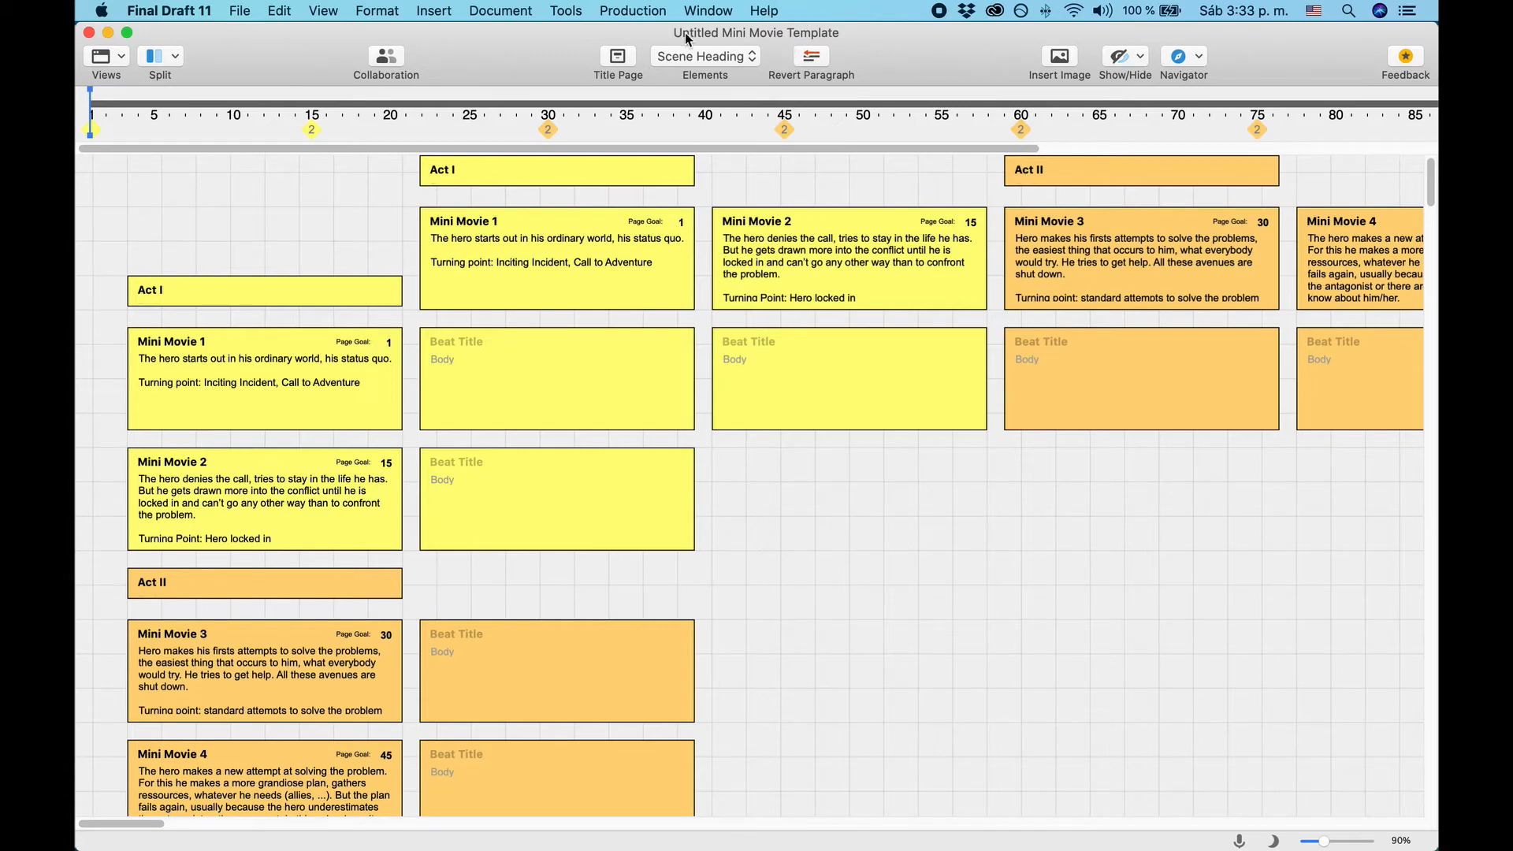
mouse_move(722, 38)
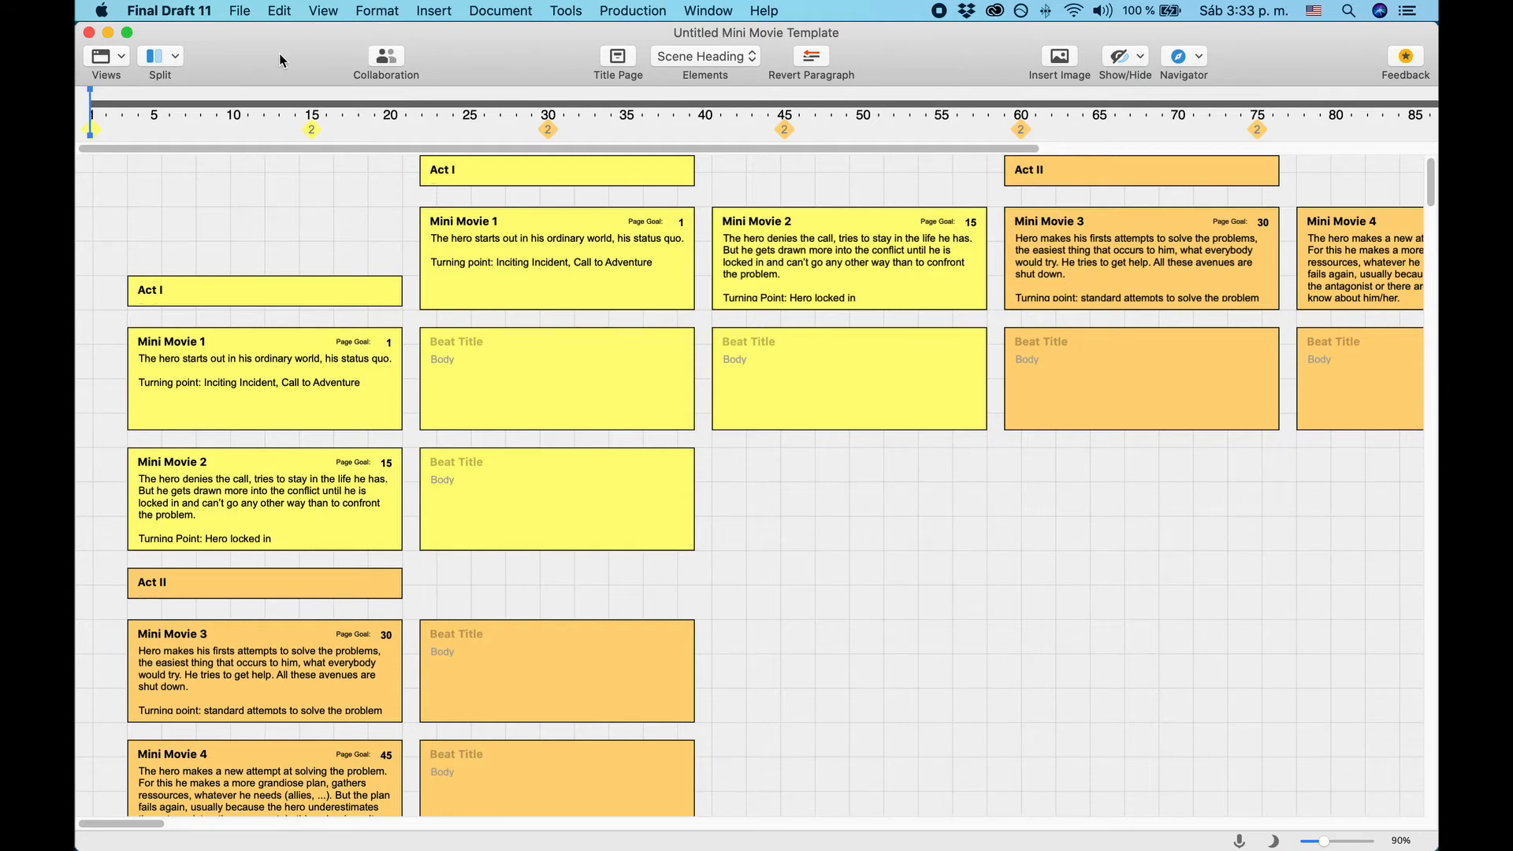
Step: Save the Mini Movie document via Save as Template, keeping the default template name
left_click(240, 11)
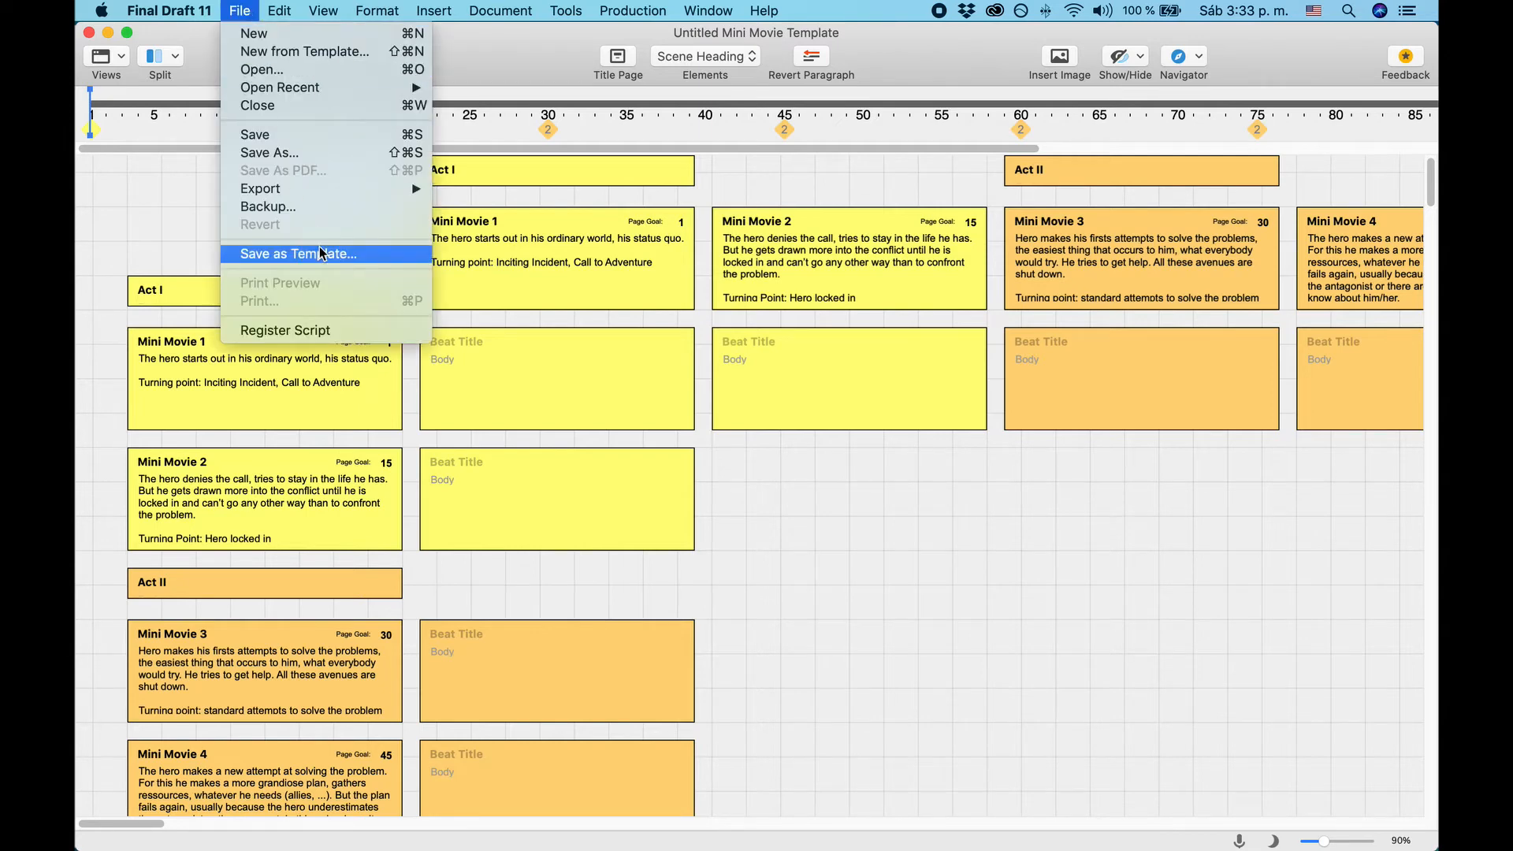
left_click(296, 254)
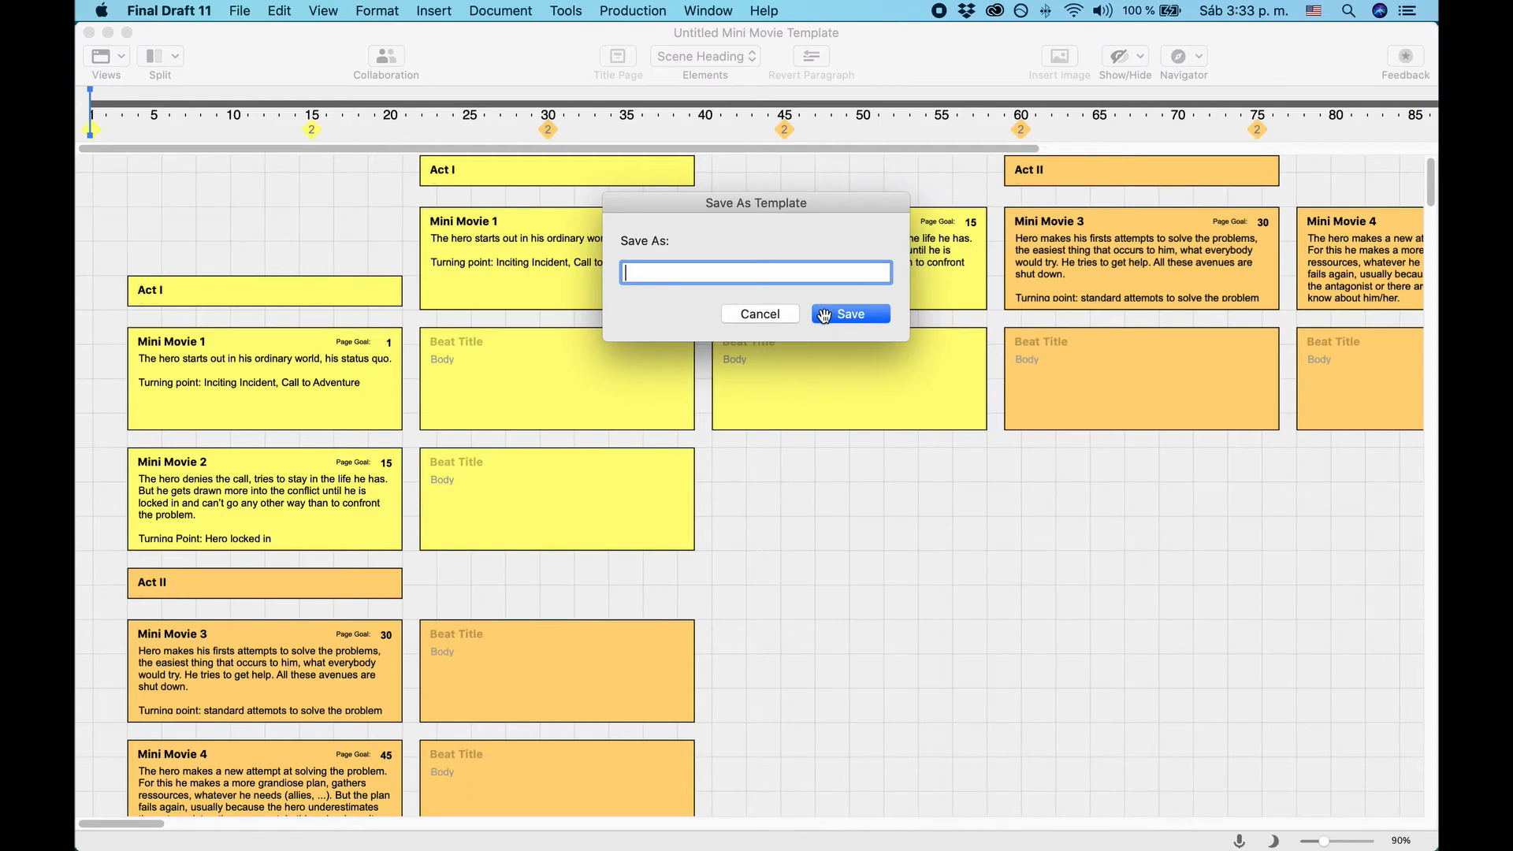
left_click(760, 313)
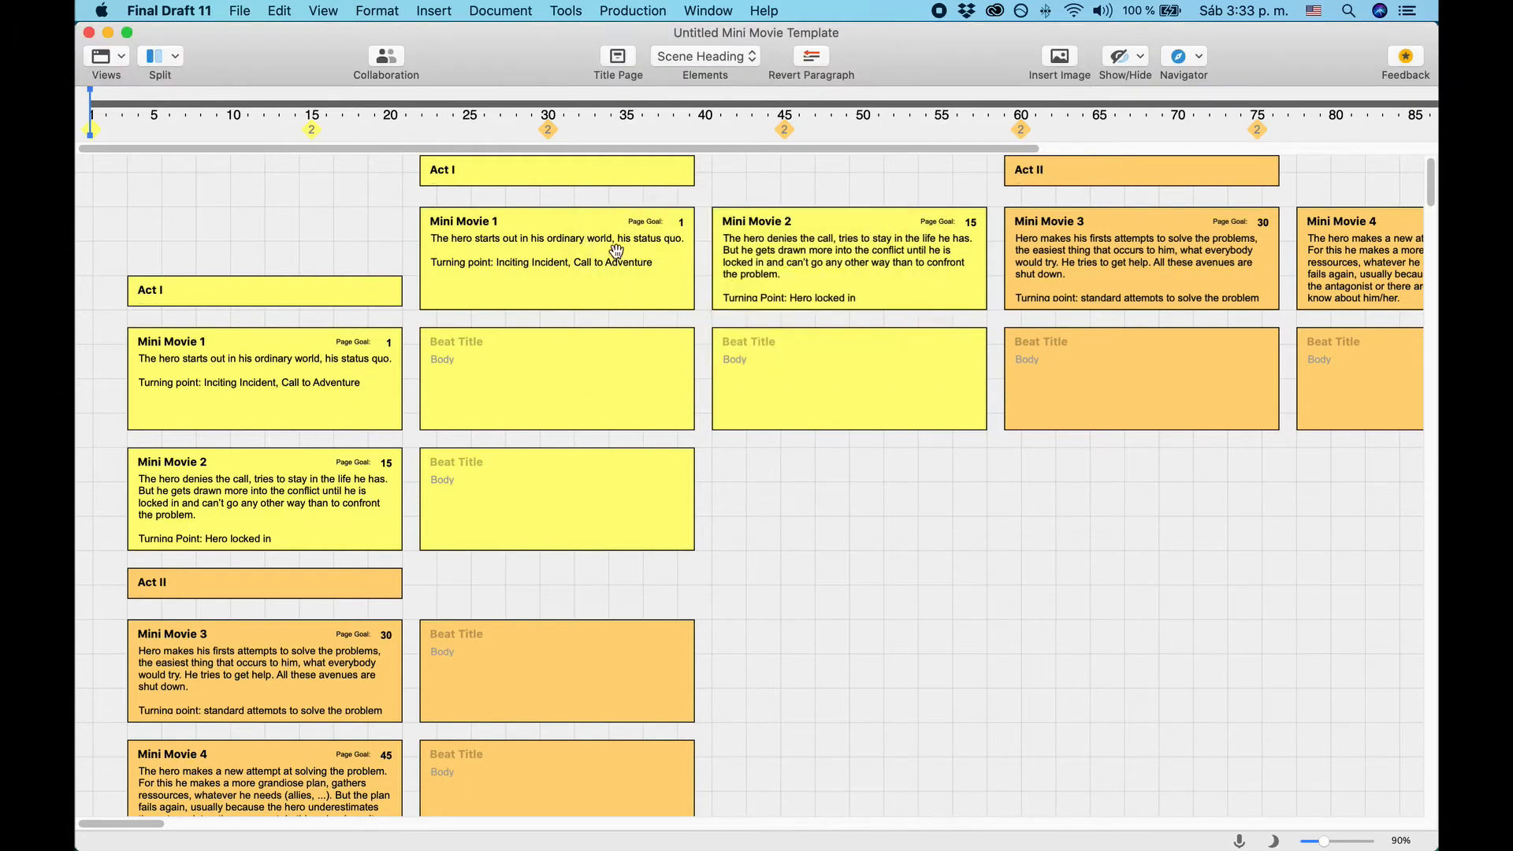
mouse_move(255, 66)
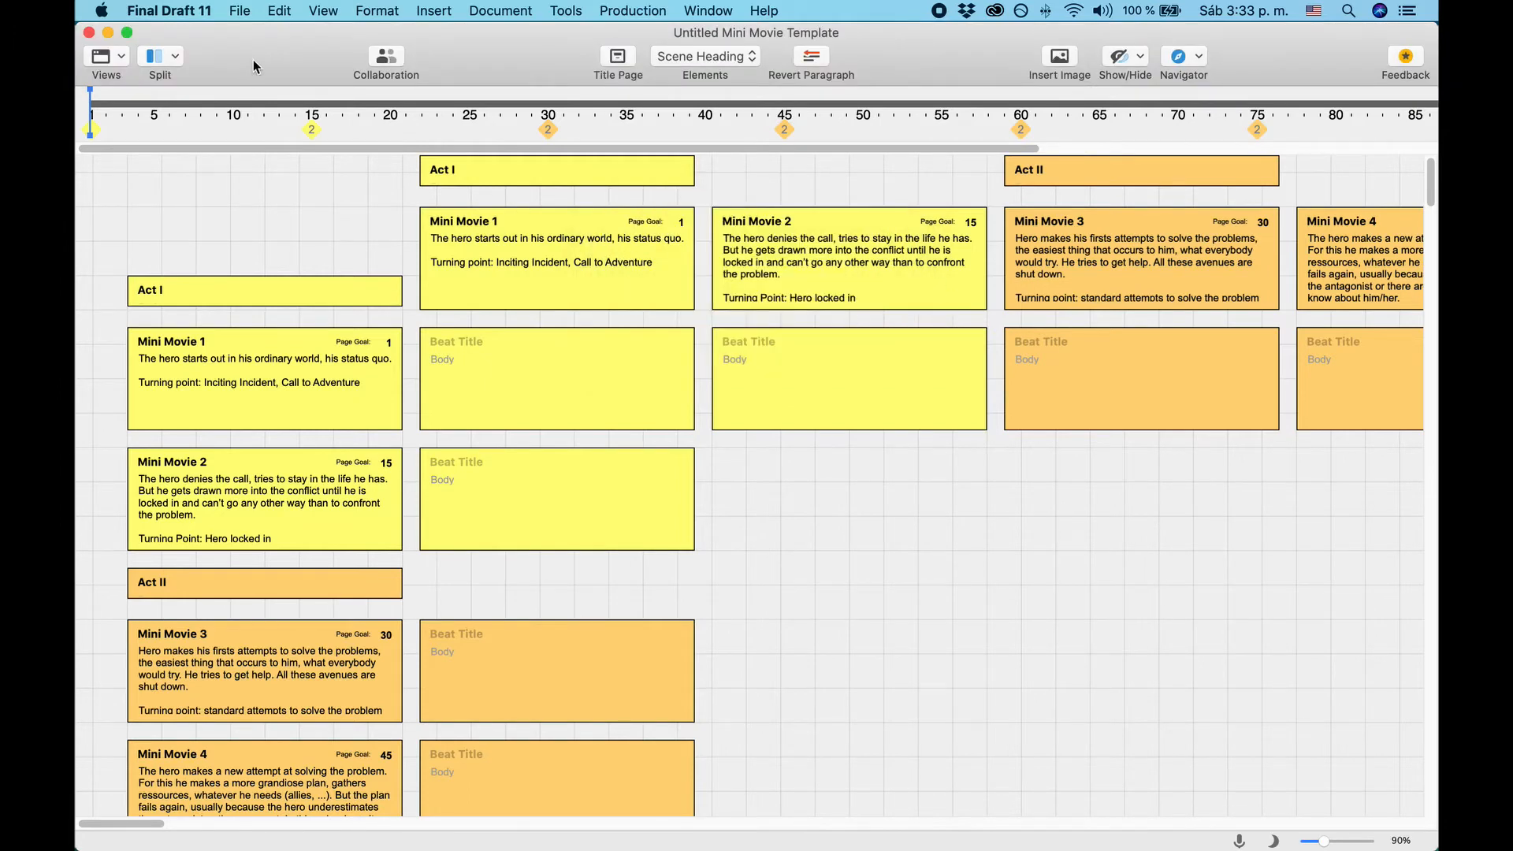
left_click(238, 11)
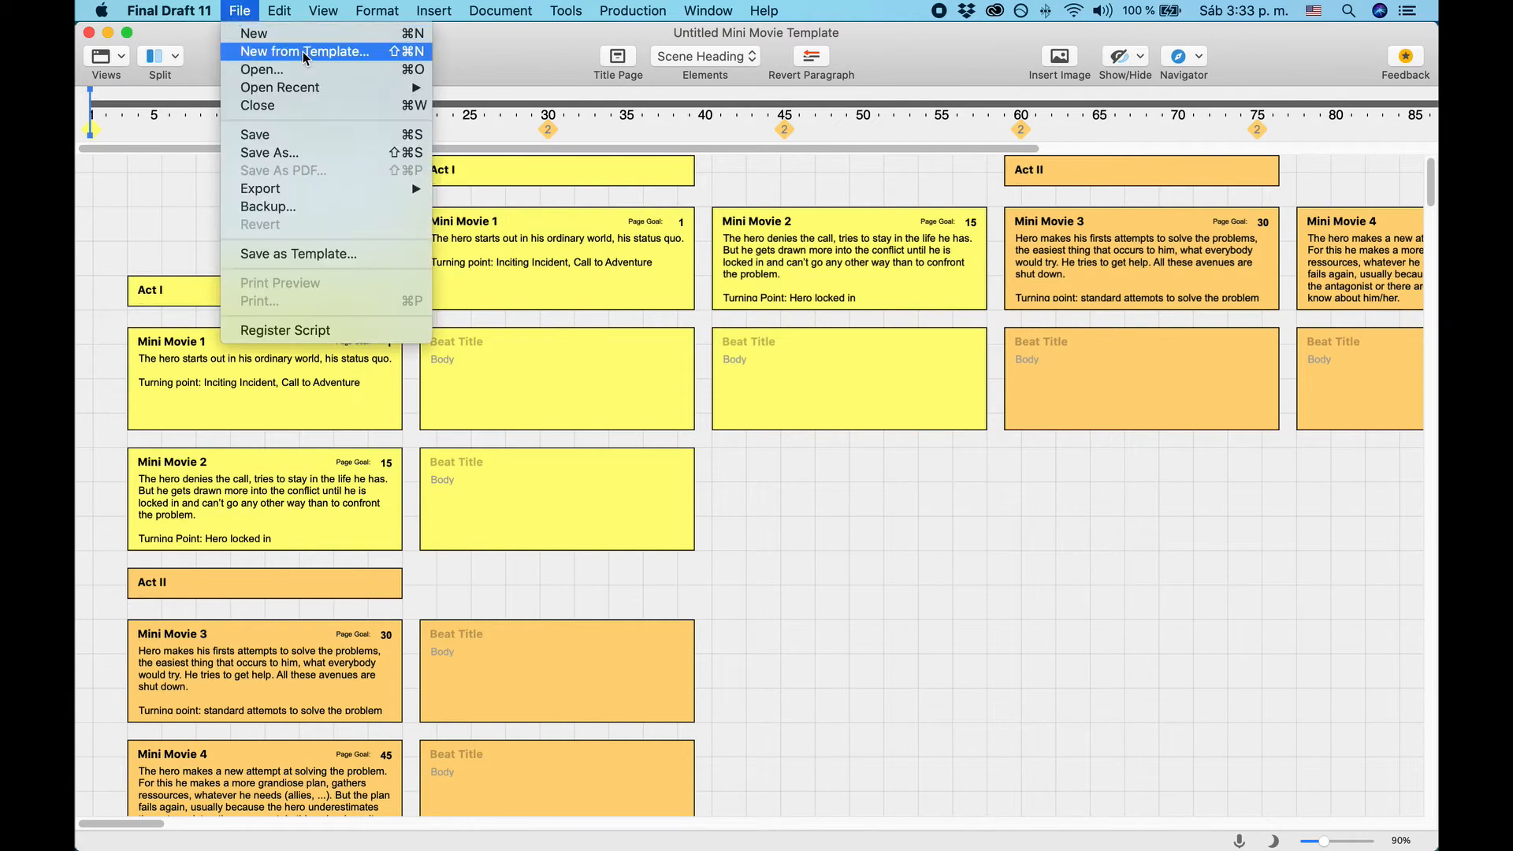
left_click(304, 50)
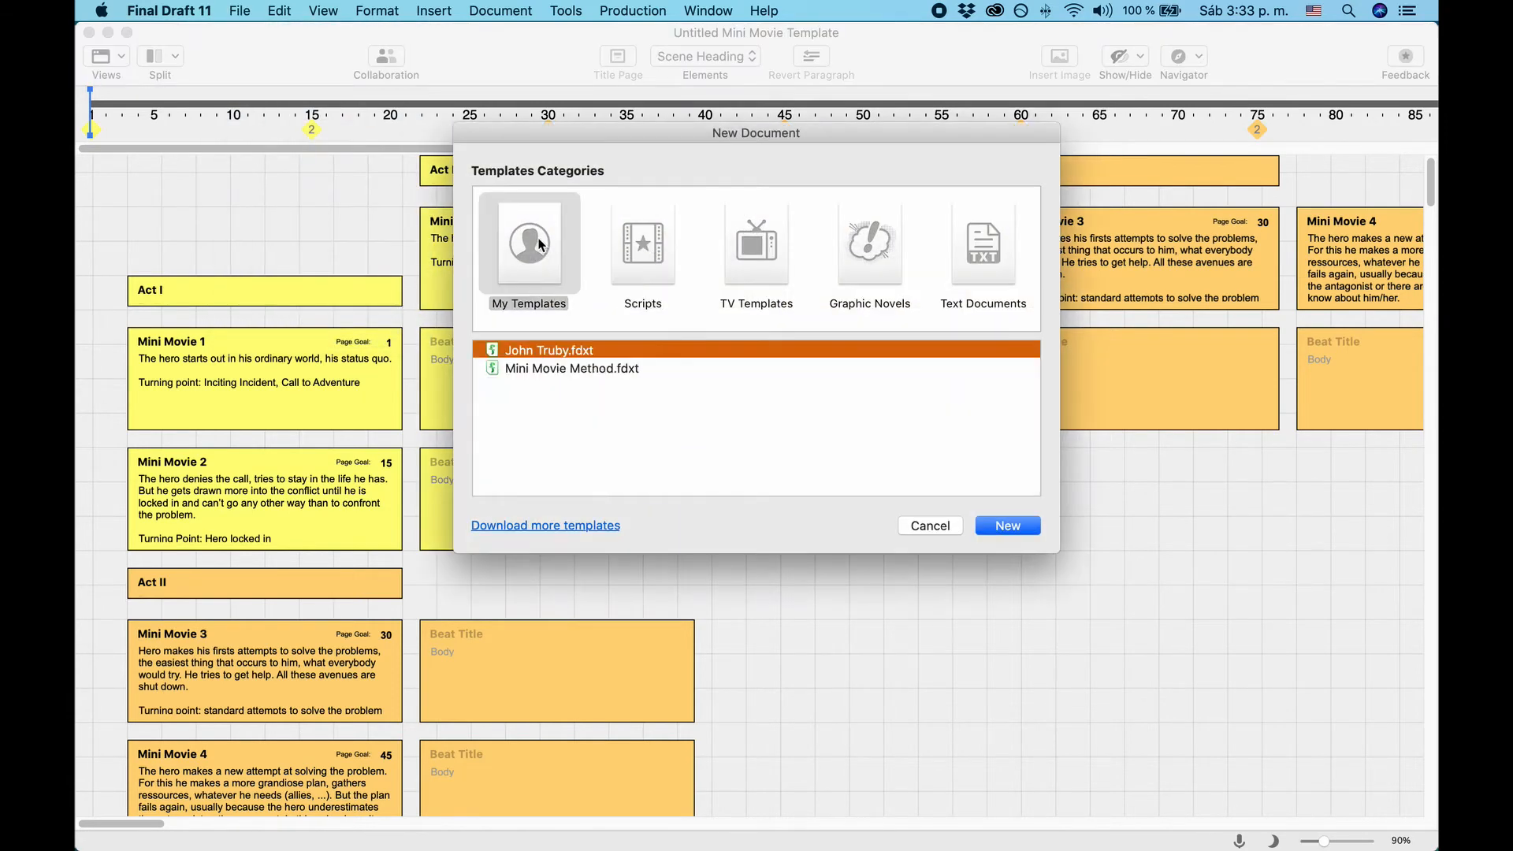
left_click(928, 525)
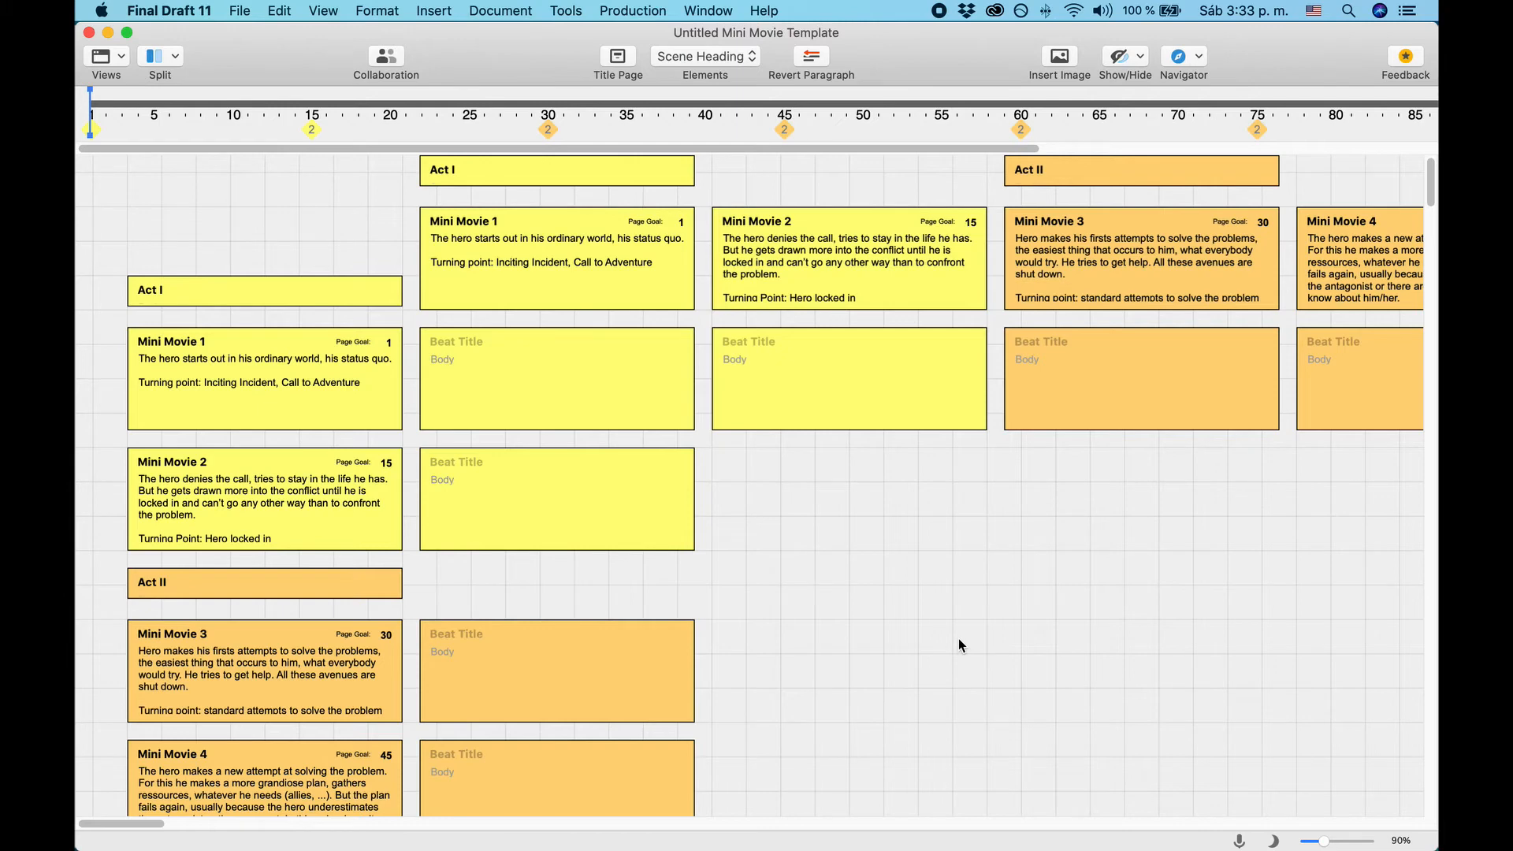
mouse_move(743, 446)
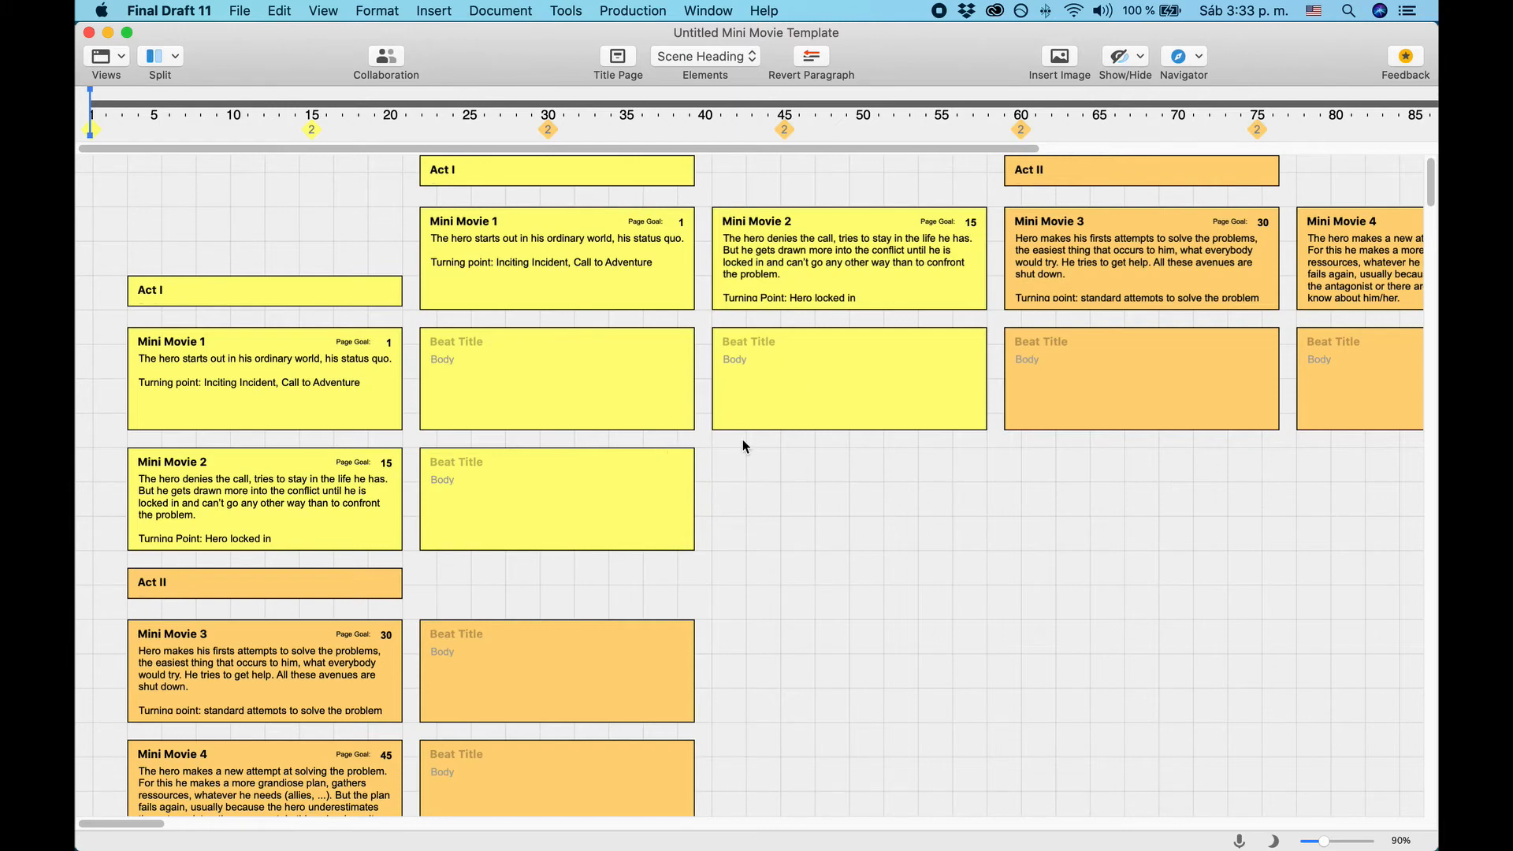
mouse_move(935, 504)
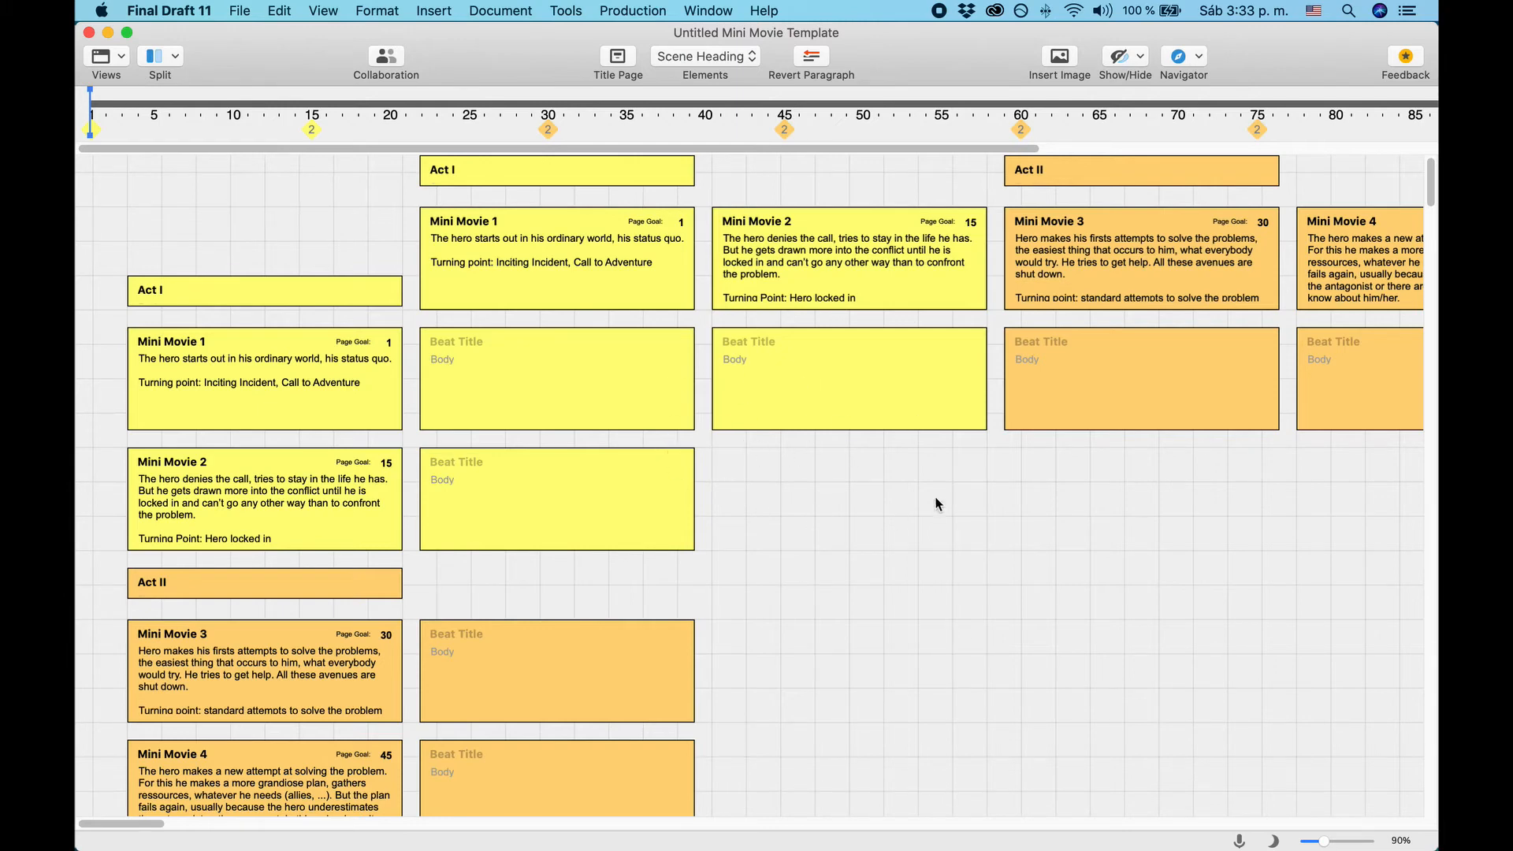
mouse_move(545, 307)
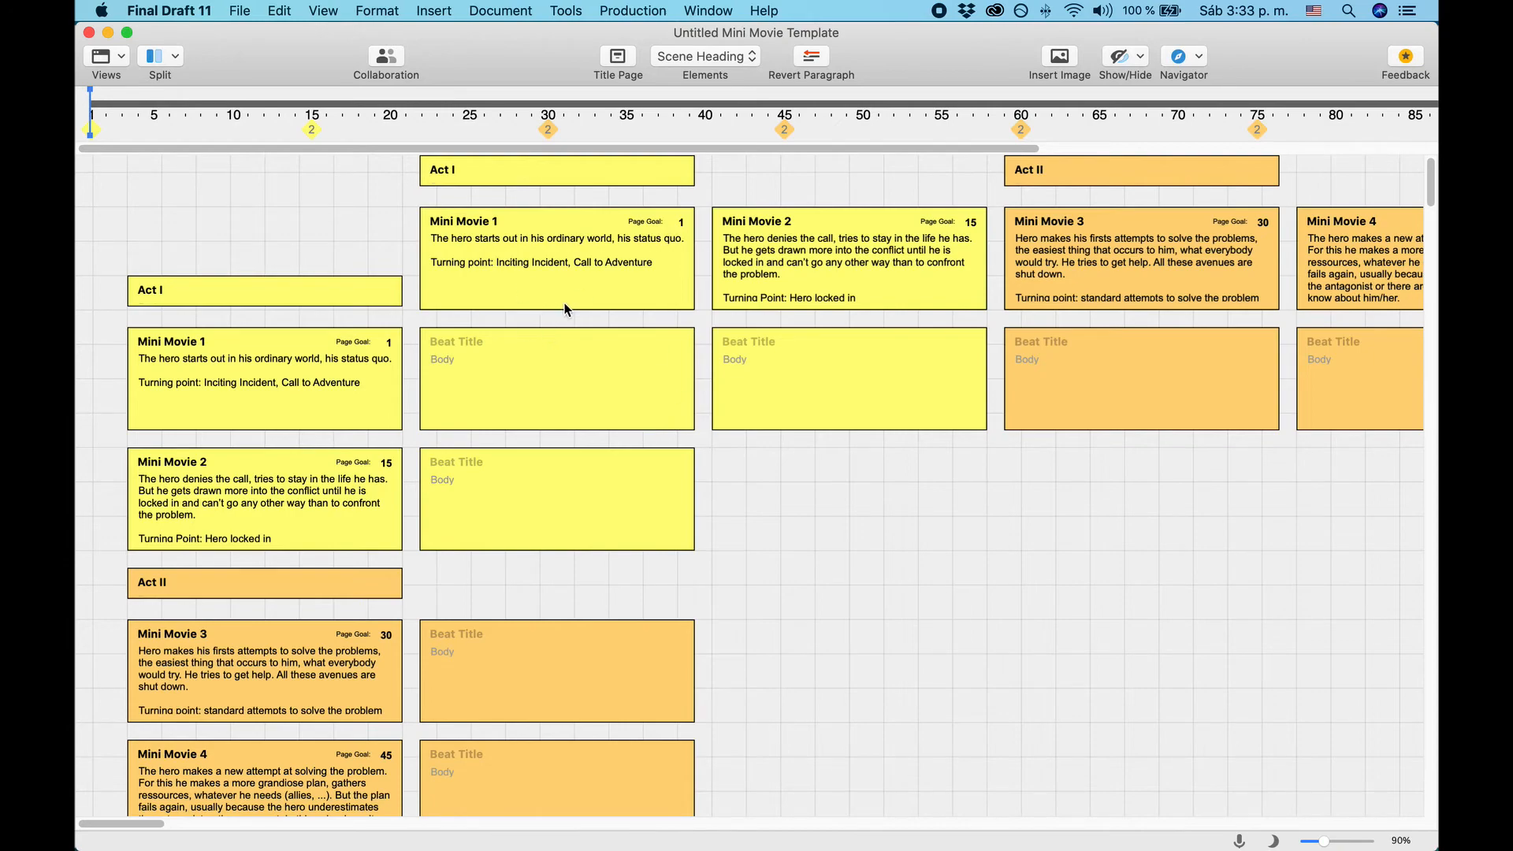
scroll("down", 3)
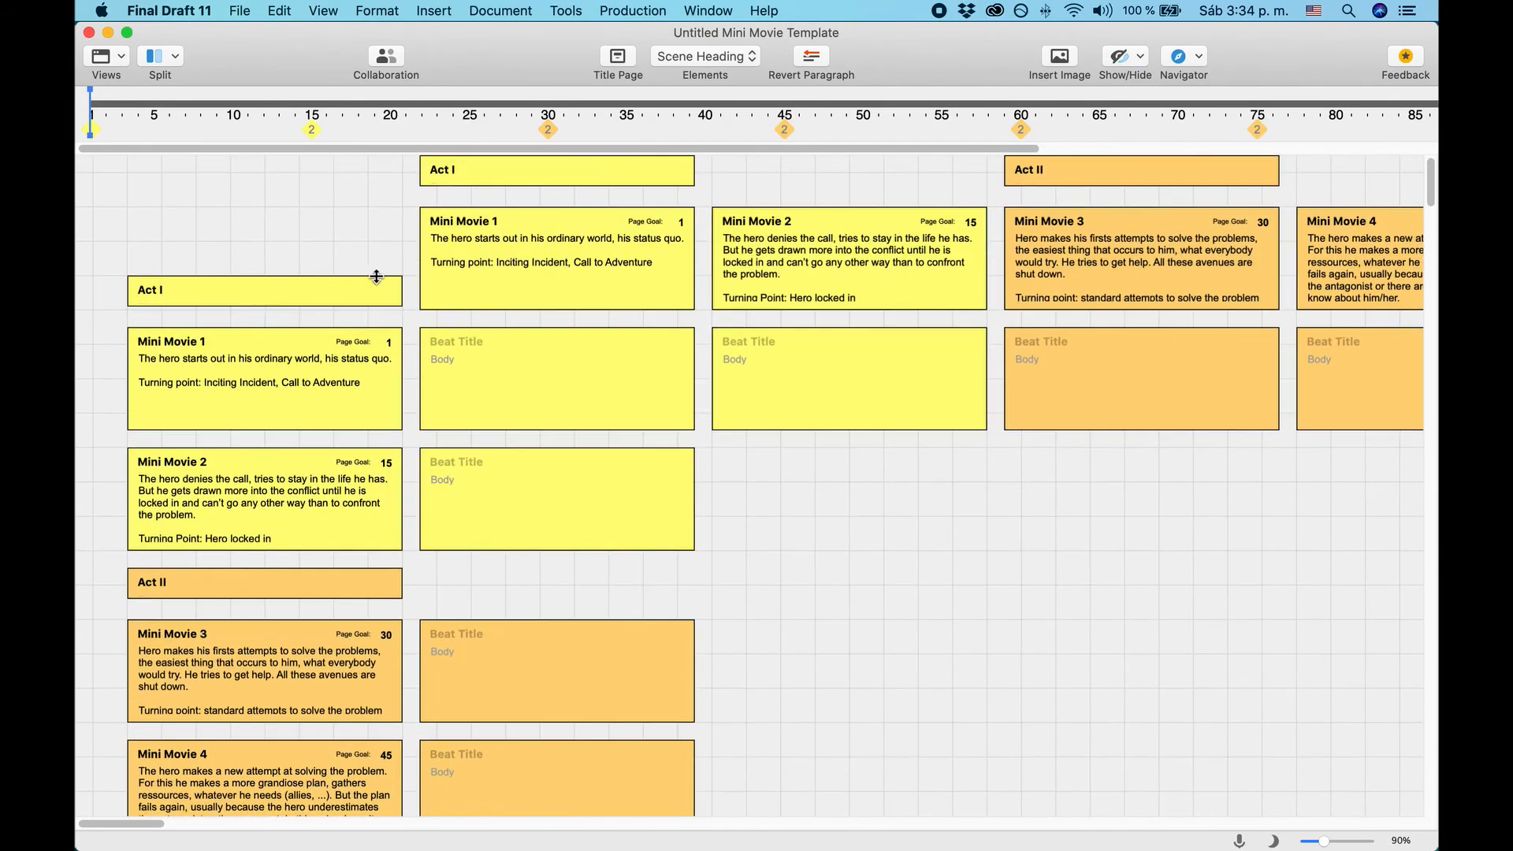
scroll("right", 3)
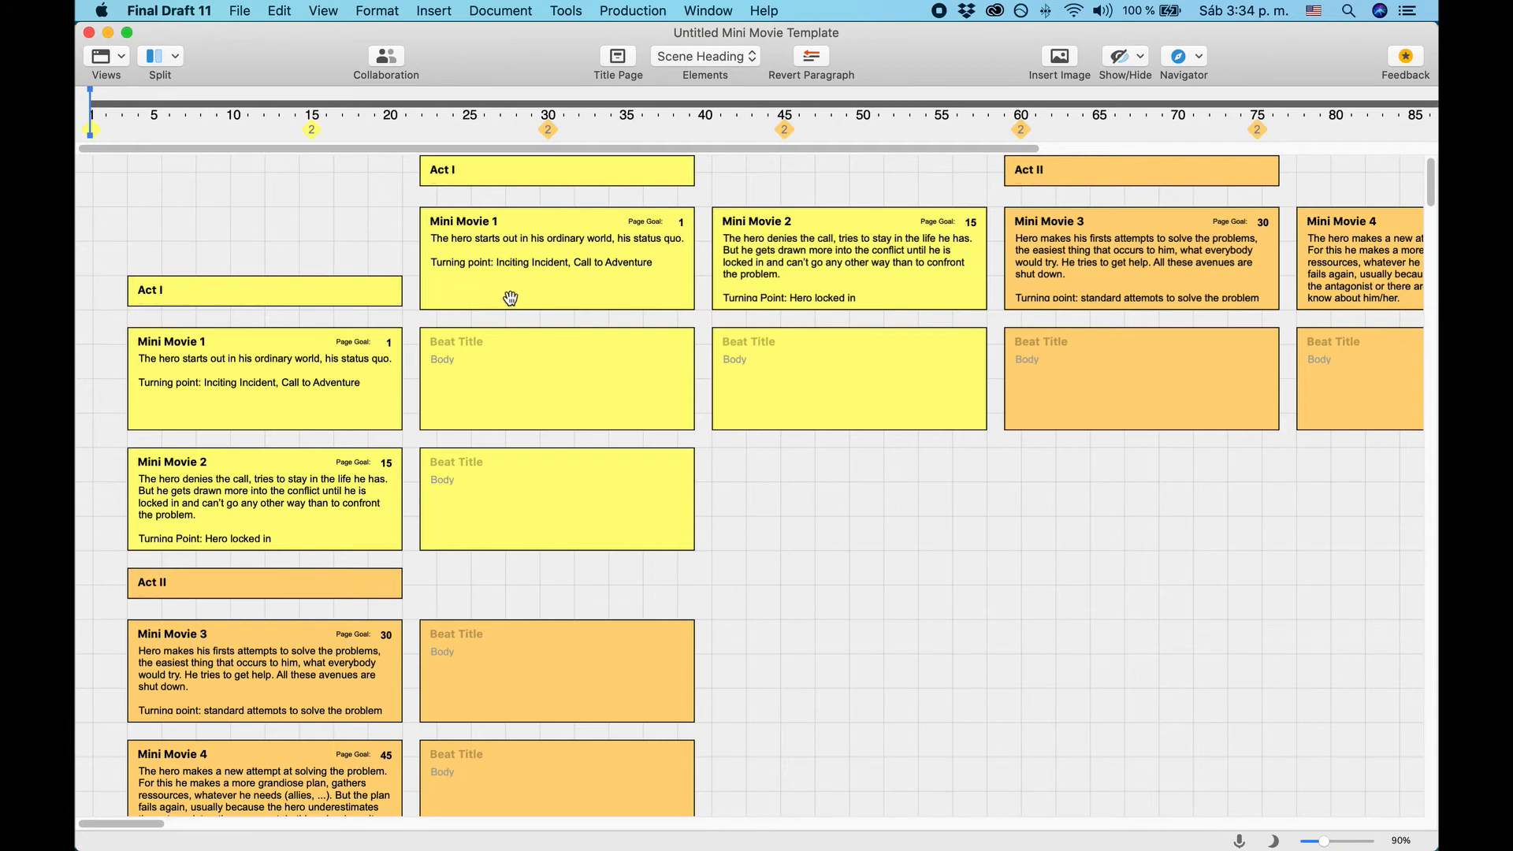
mouse_move(797, 265)
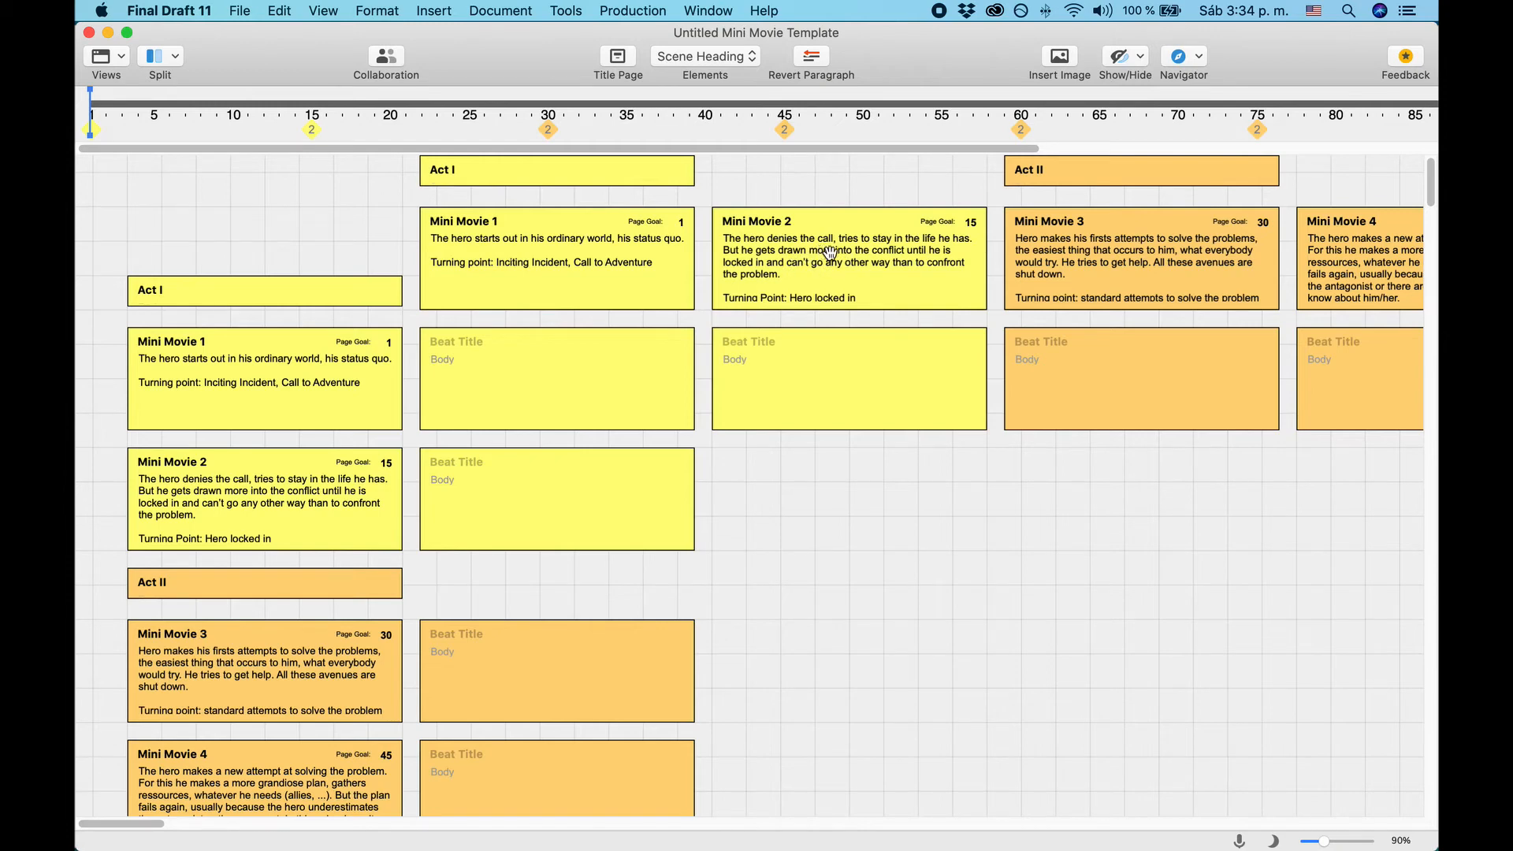
mouse_move(403, 501)
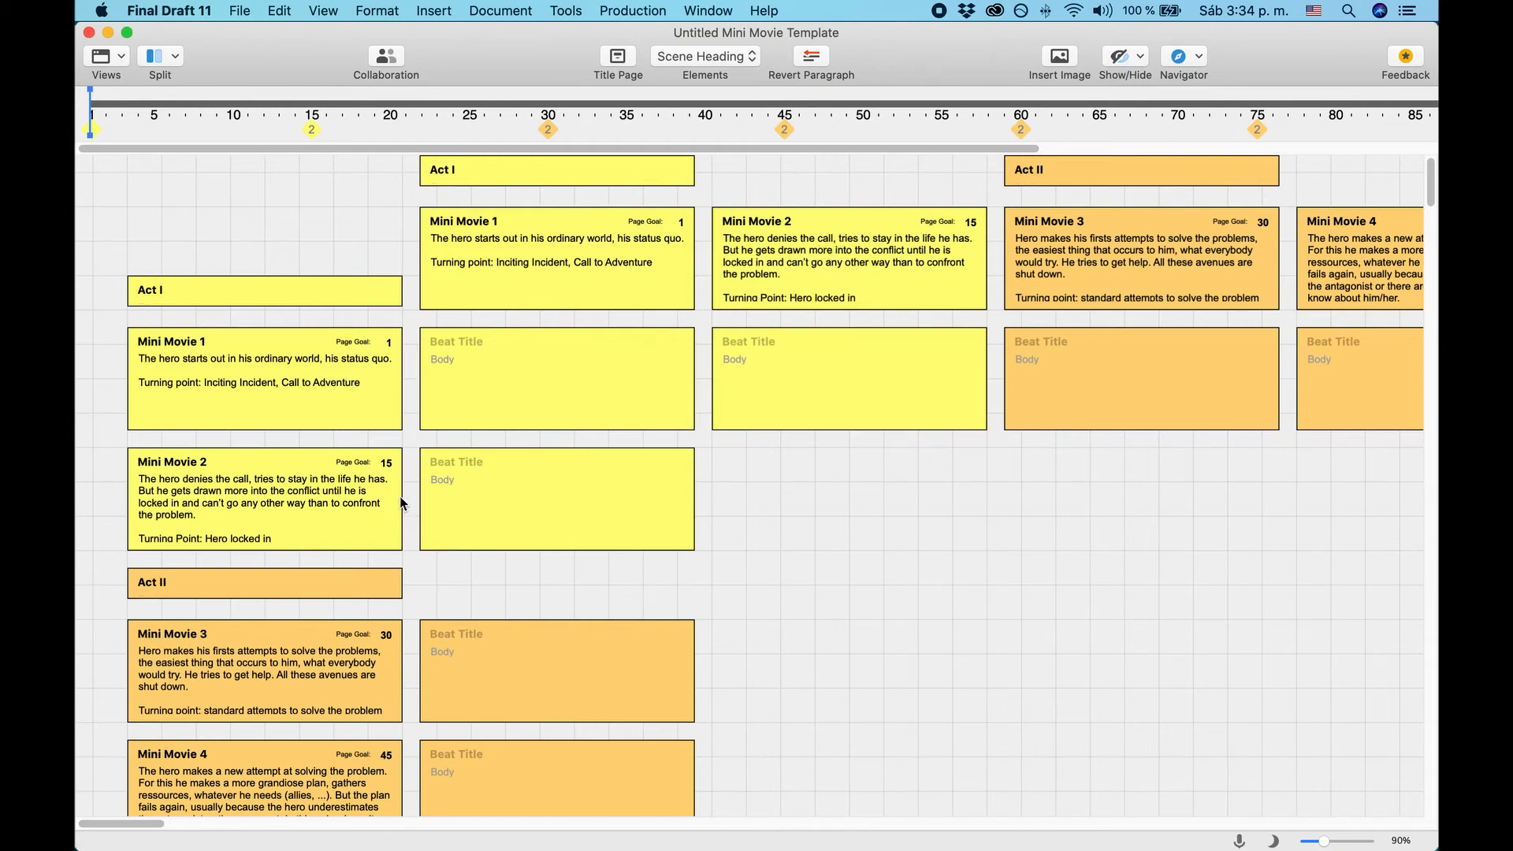
mouse_move(1153, 362)
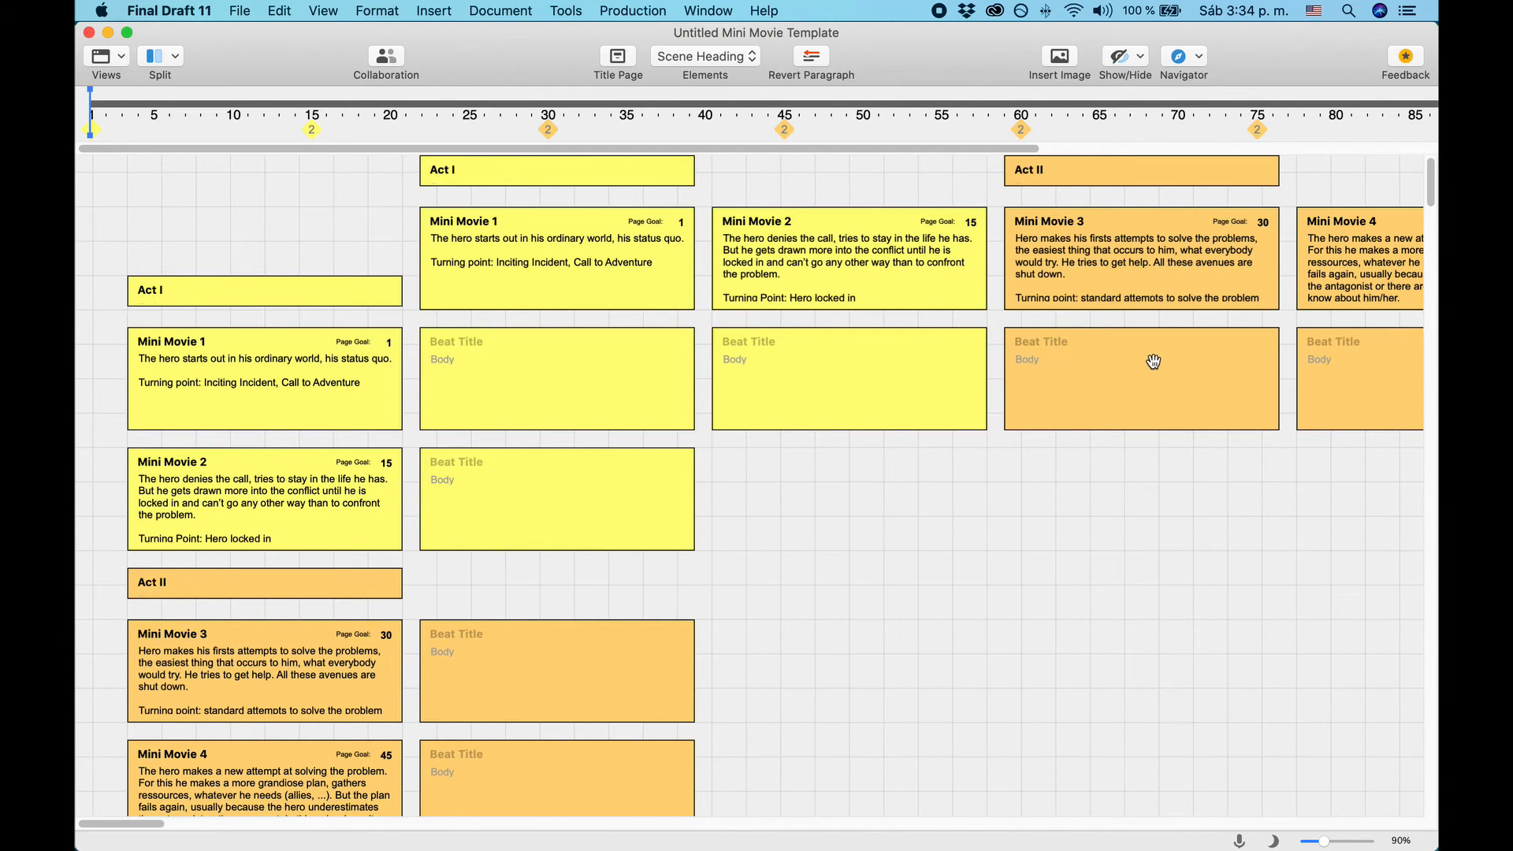
scroll("down", 3)
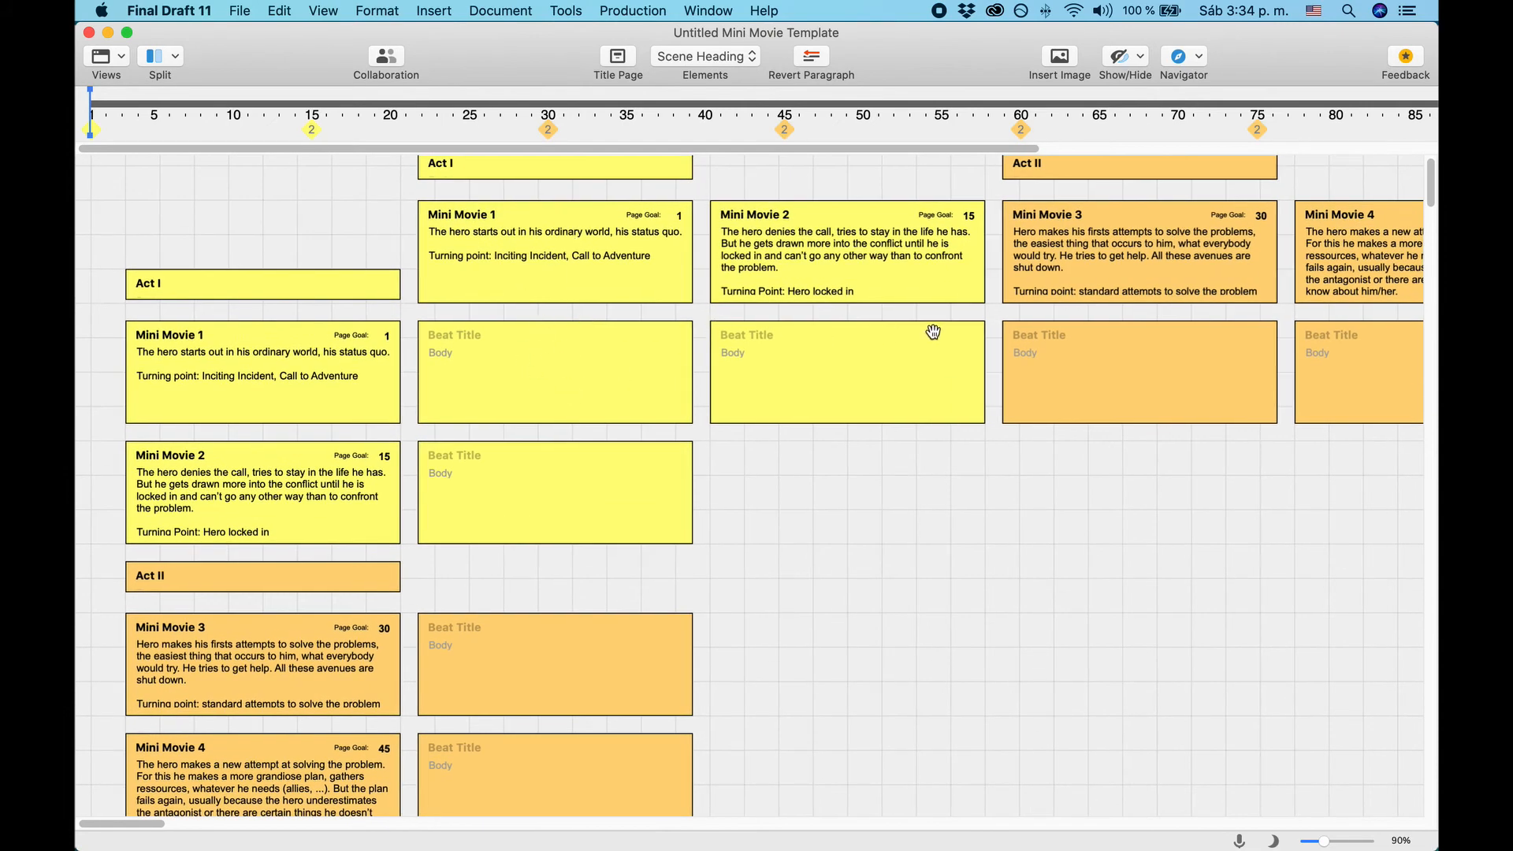
mouse_move(1075, 357)
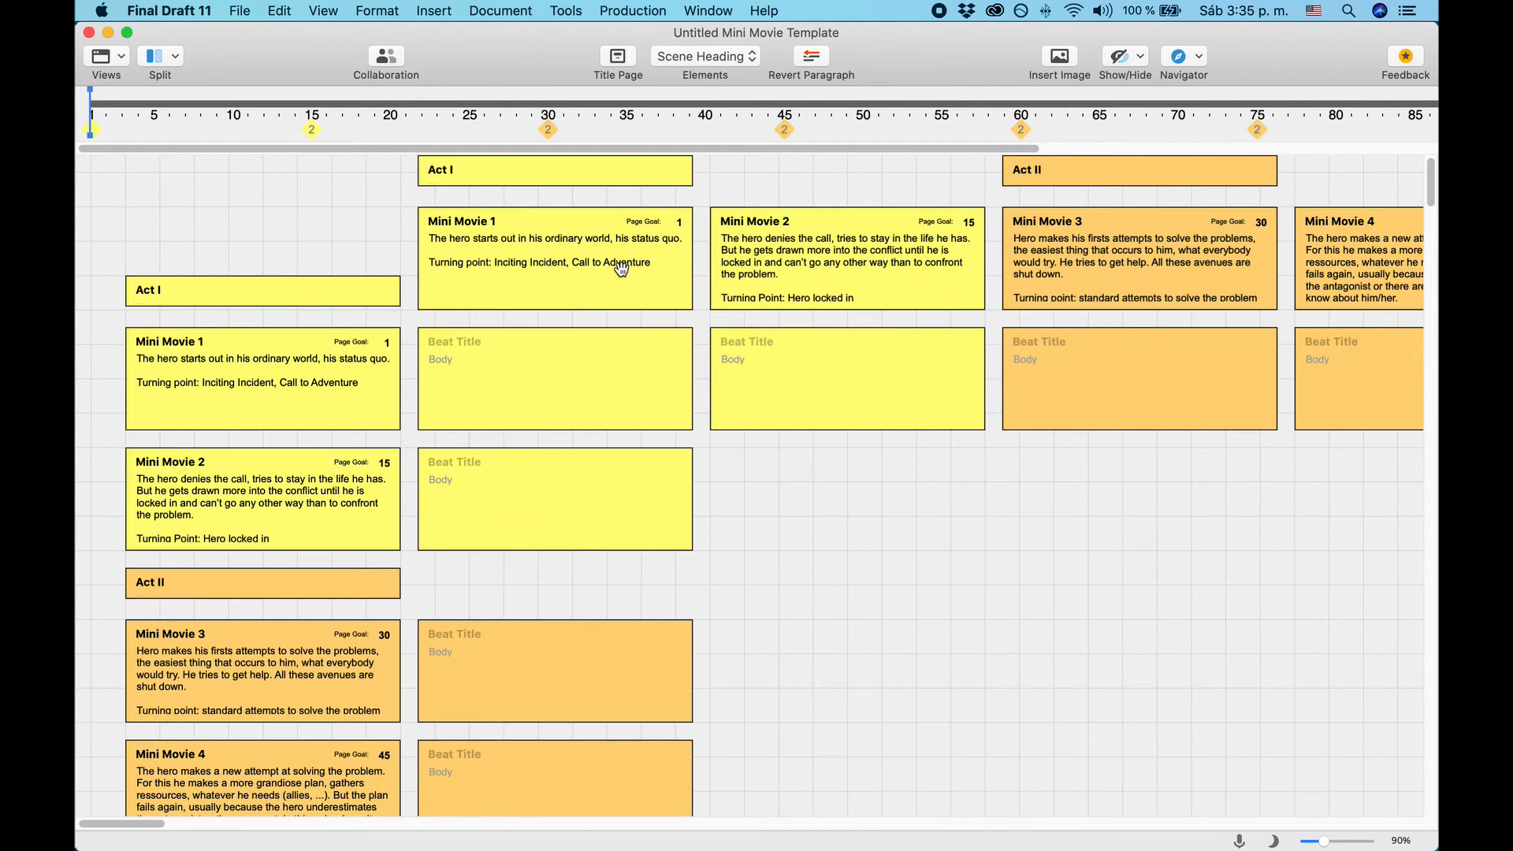
mouse_move(282, 183)
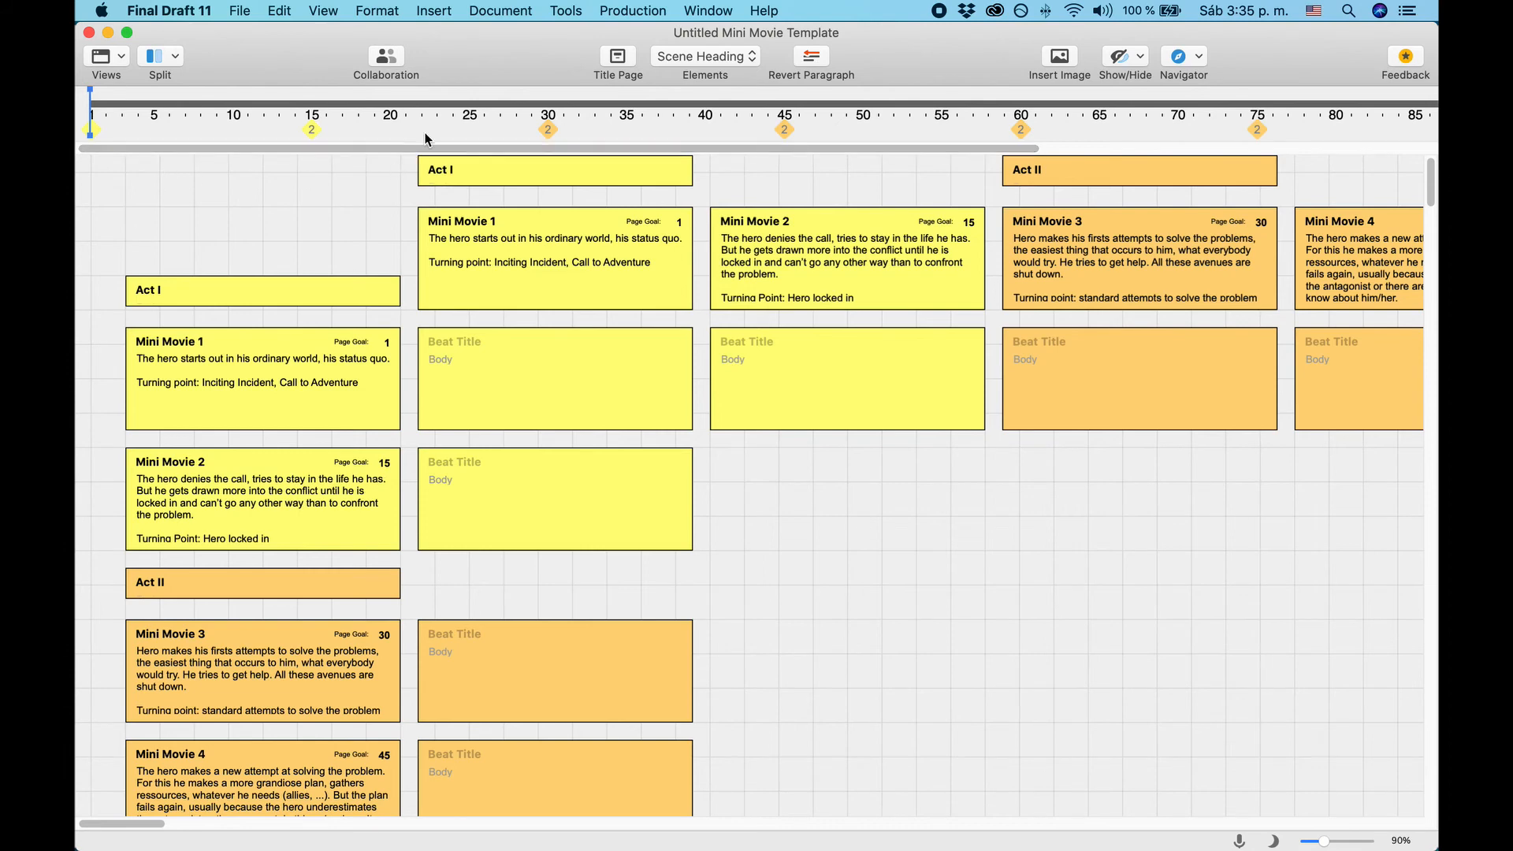
mouse_move(282, 141)
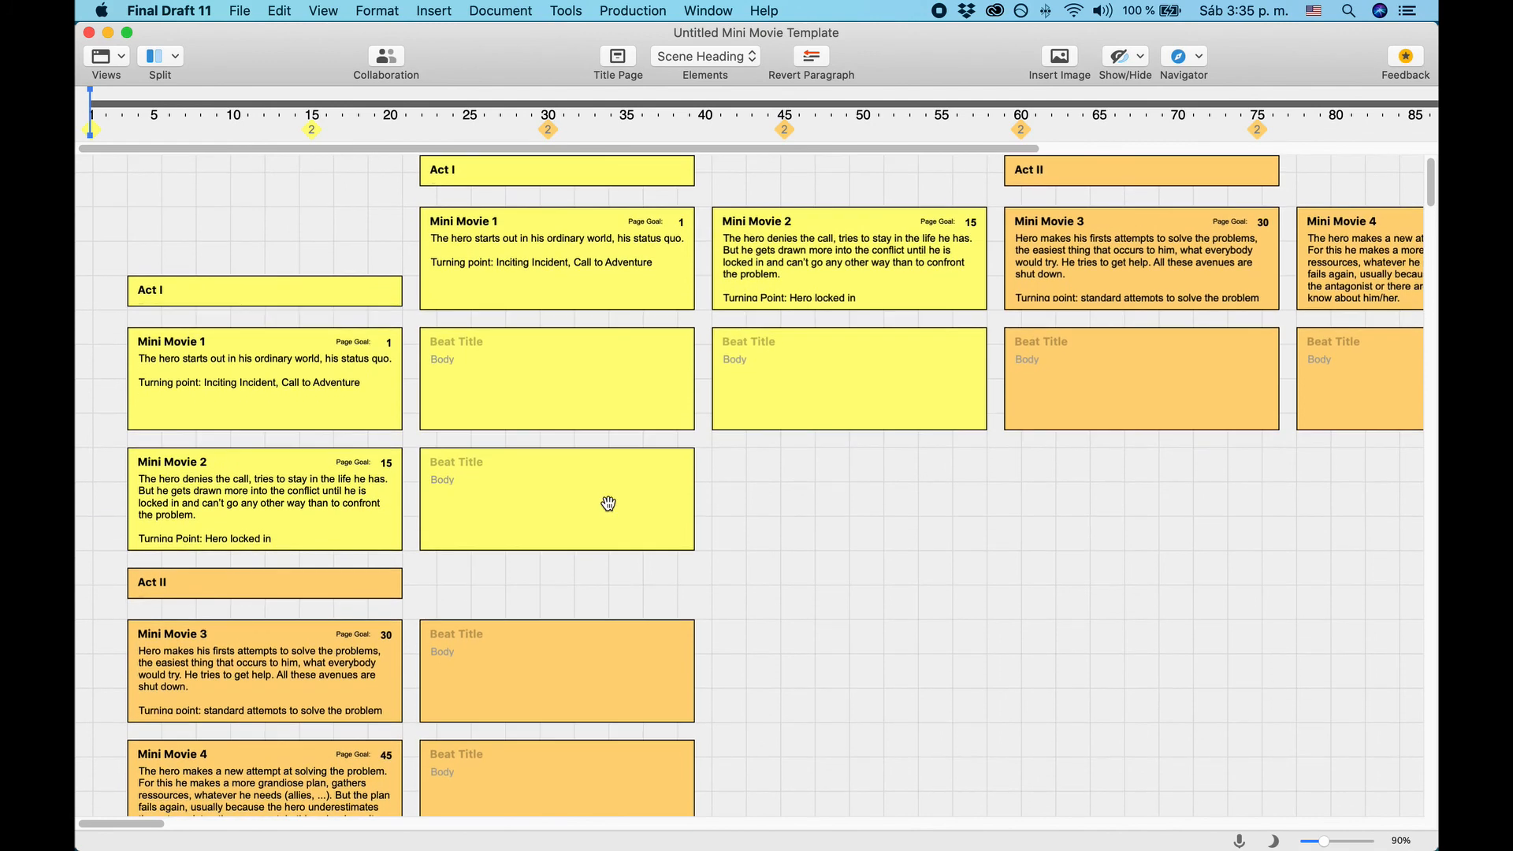
mouse_move(870, 239)
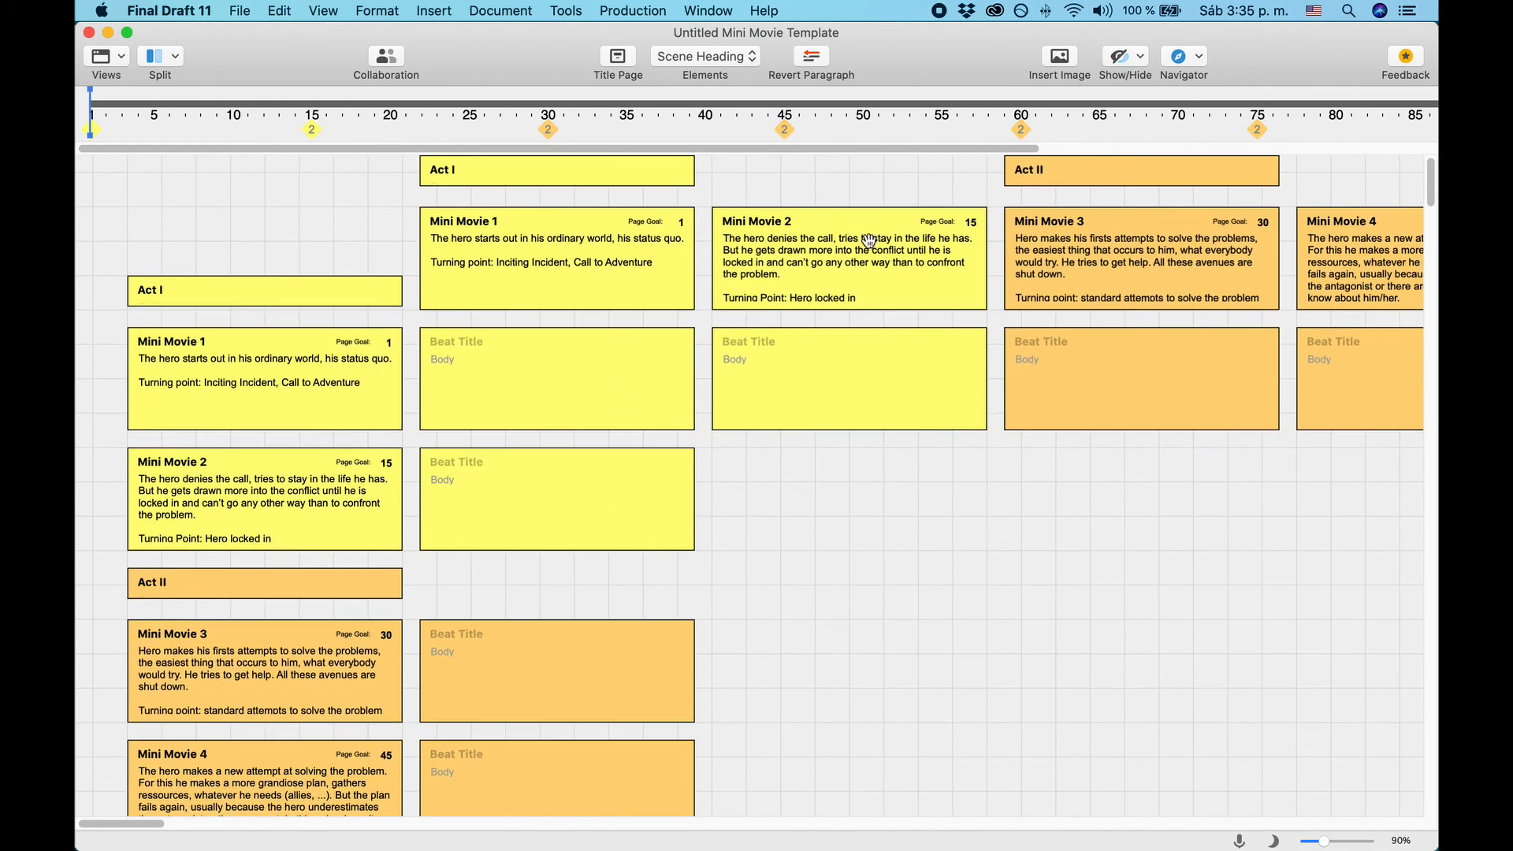
mouse_move(308, 134)
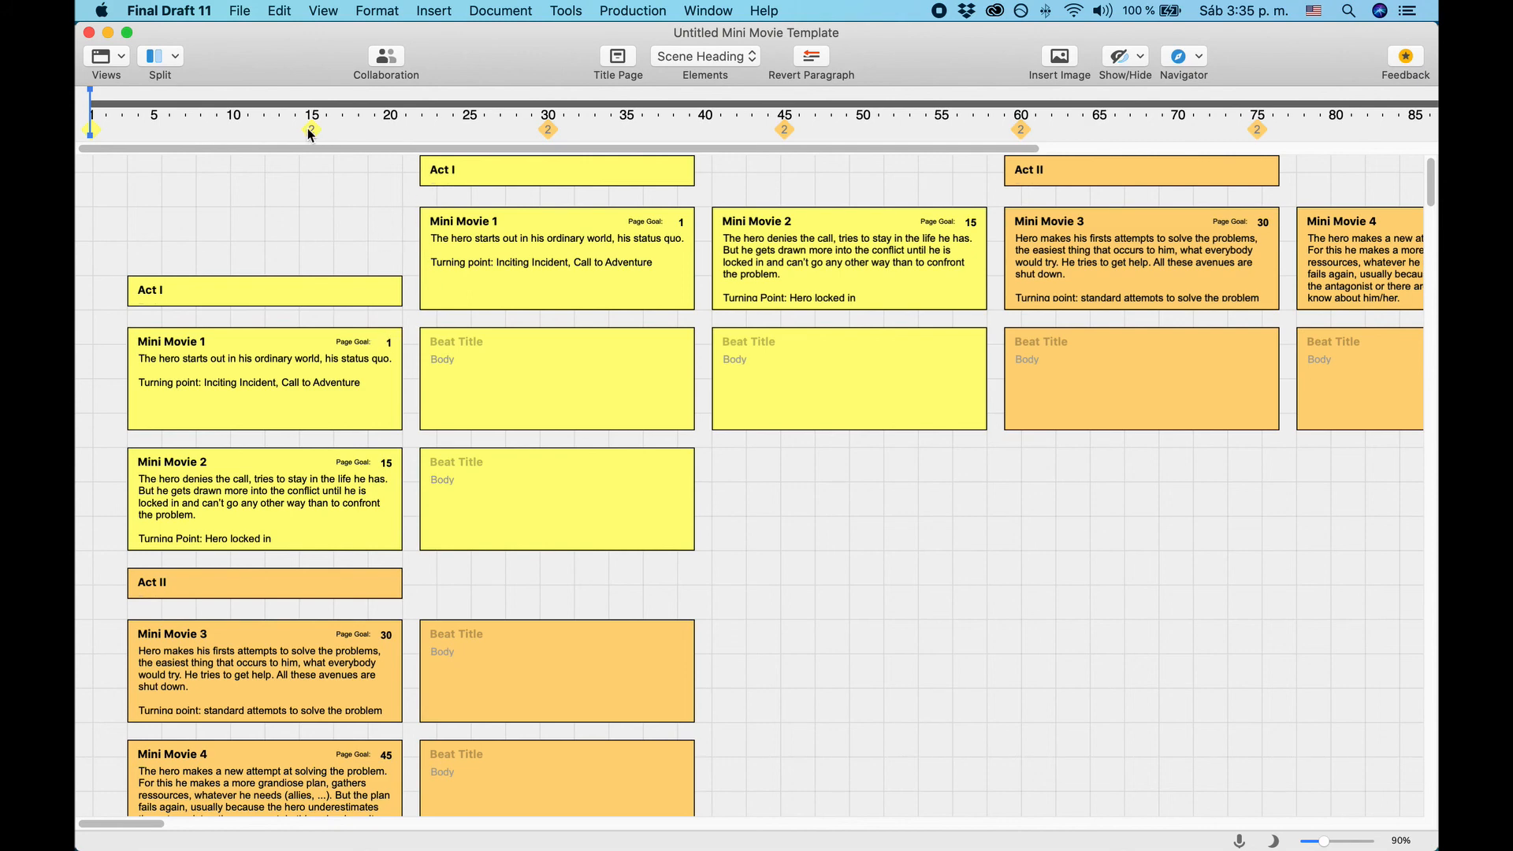
mouse_move(1228, 135)
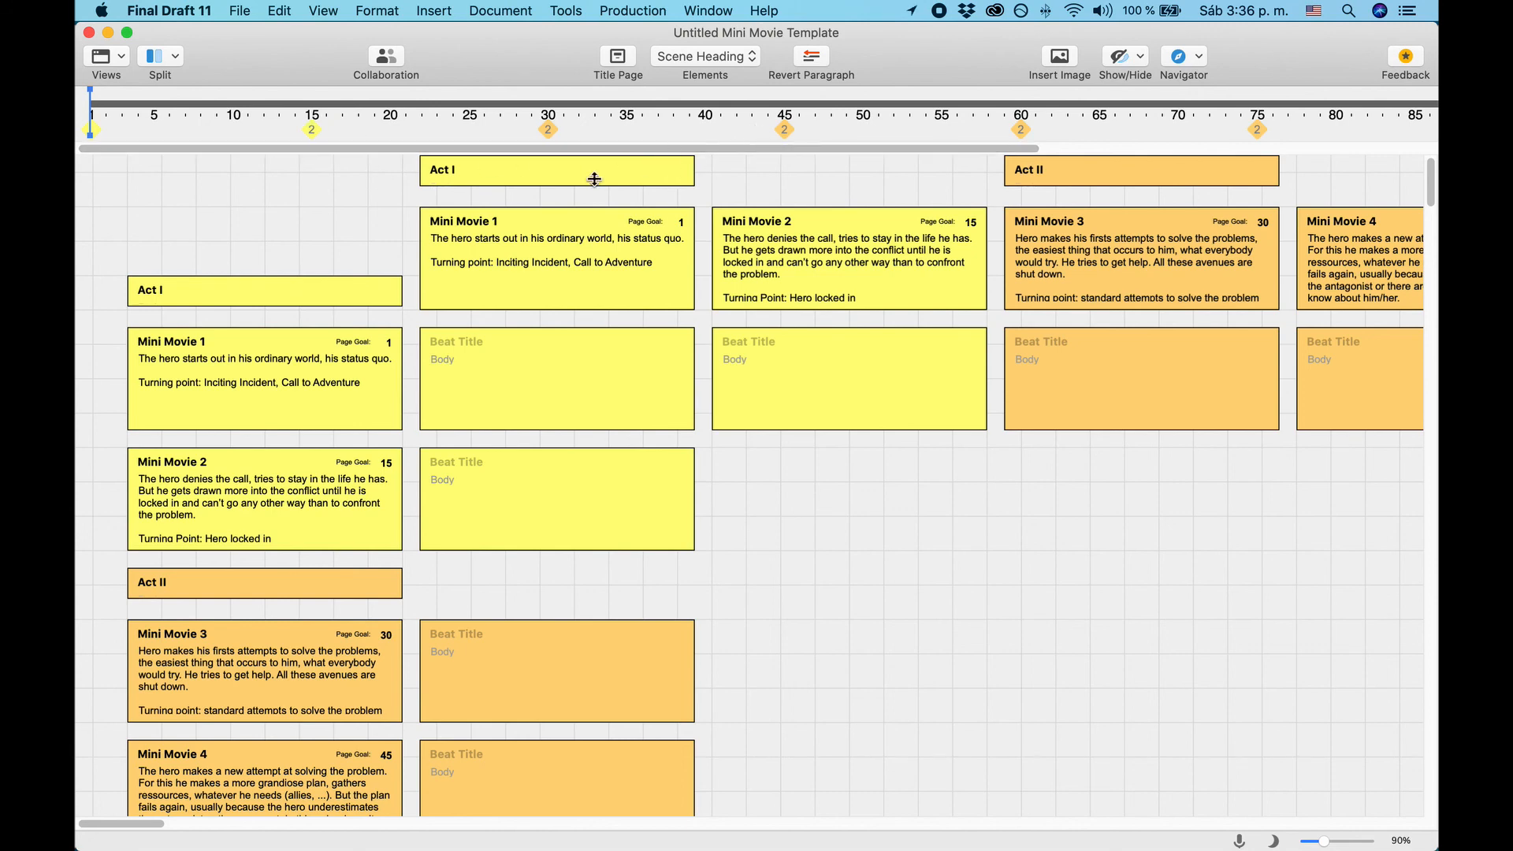
left_click(556, 260)
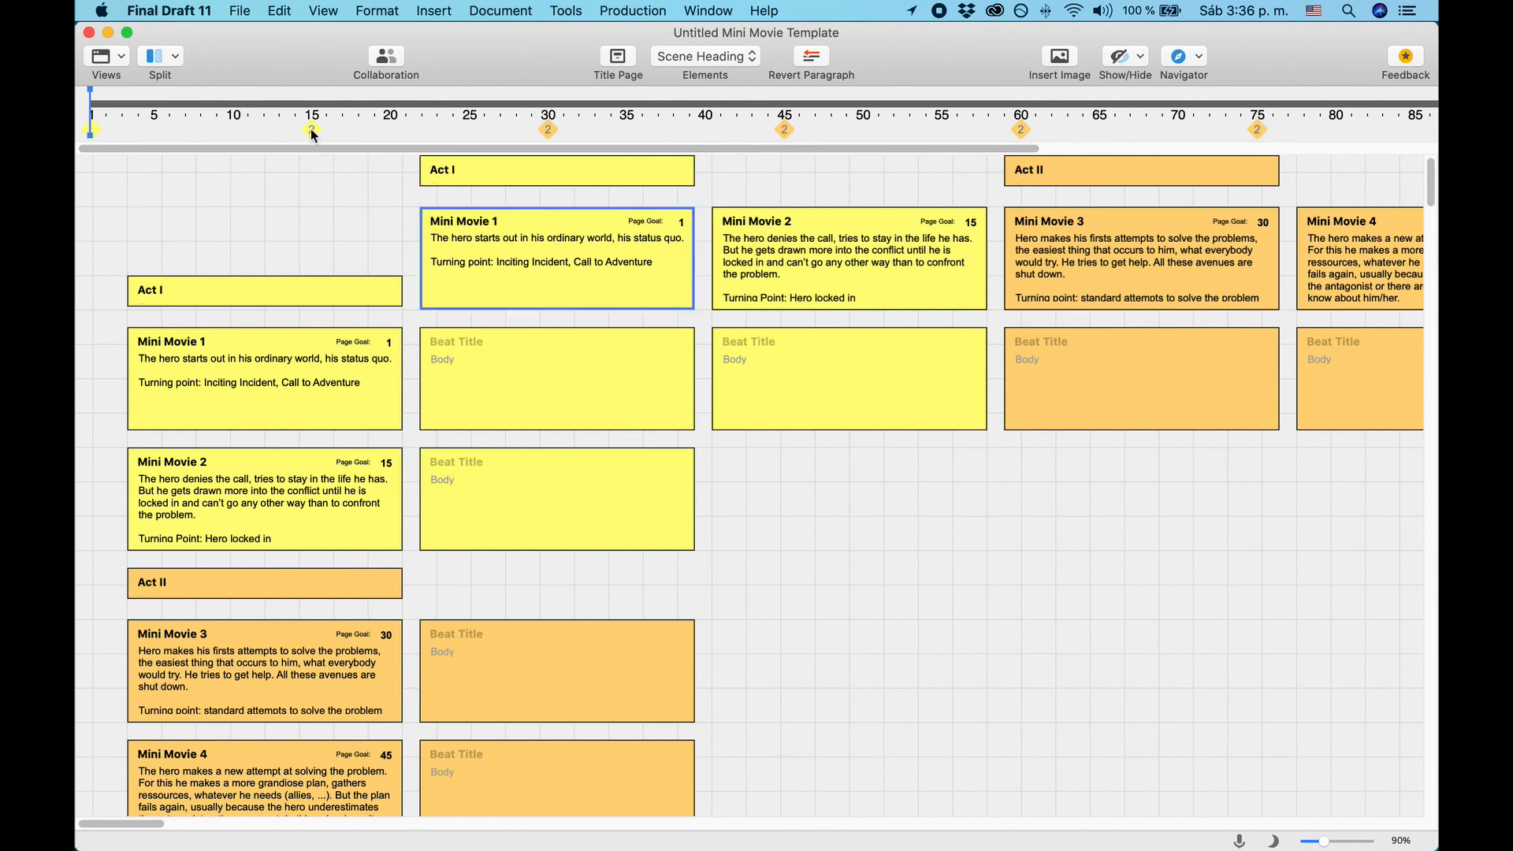